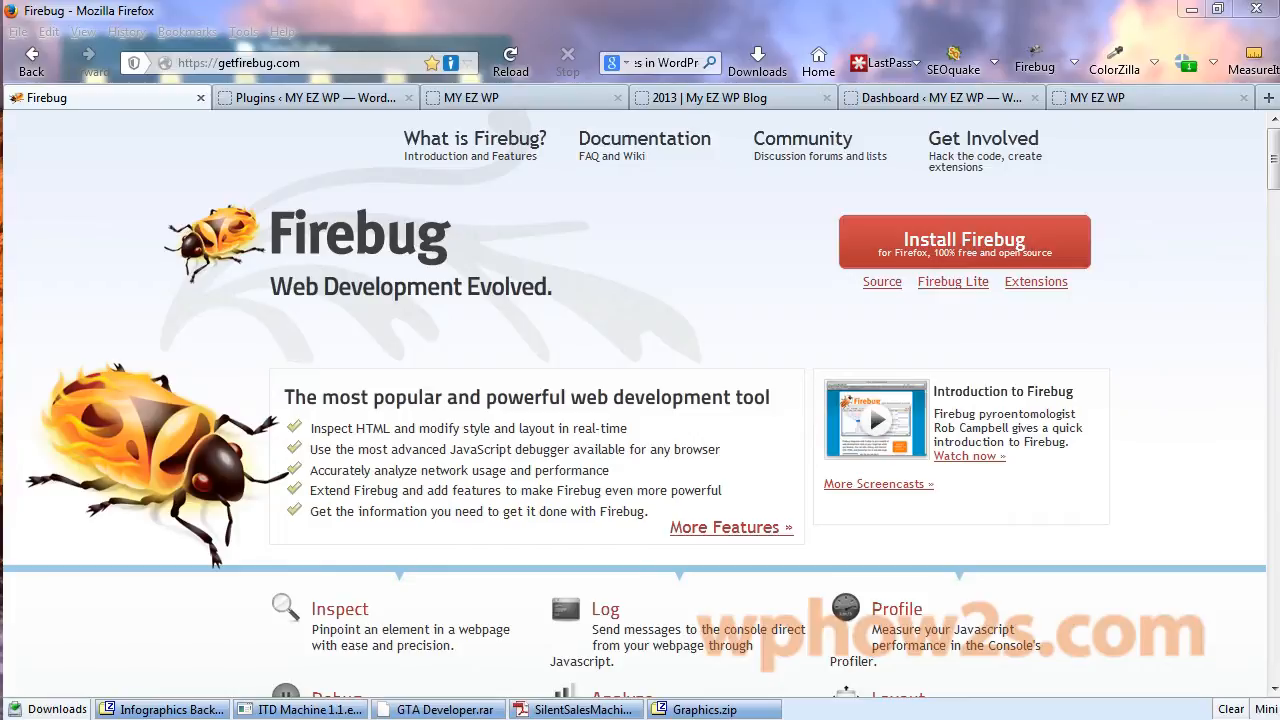
pyautogui.moveTo(568, 118)
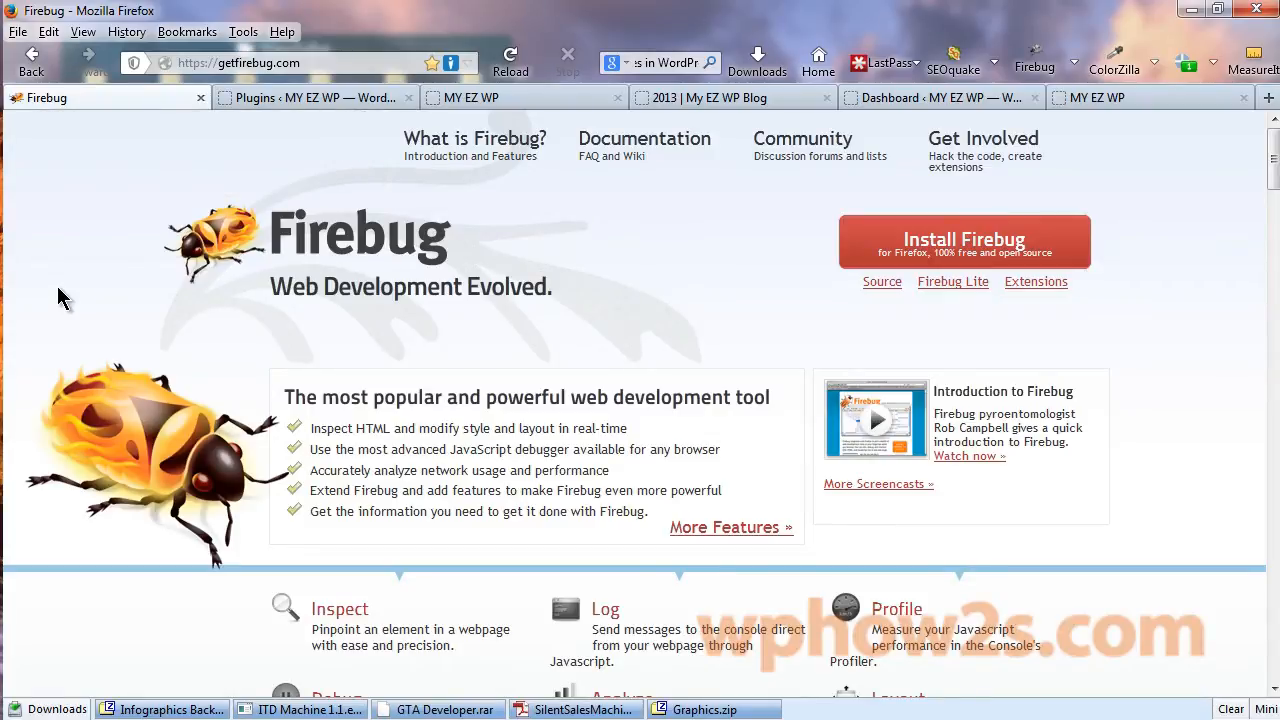
pyautogui.moveTo(520, 424)
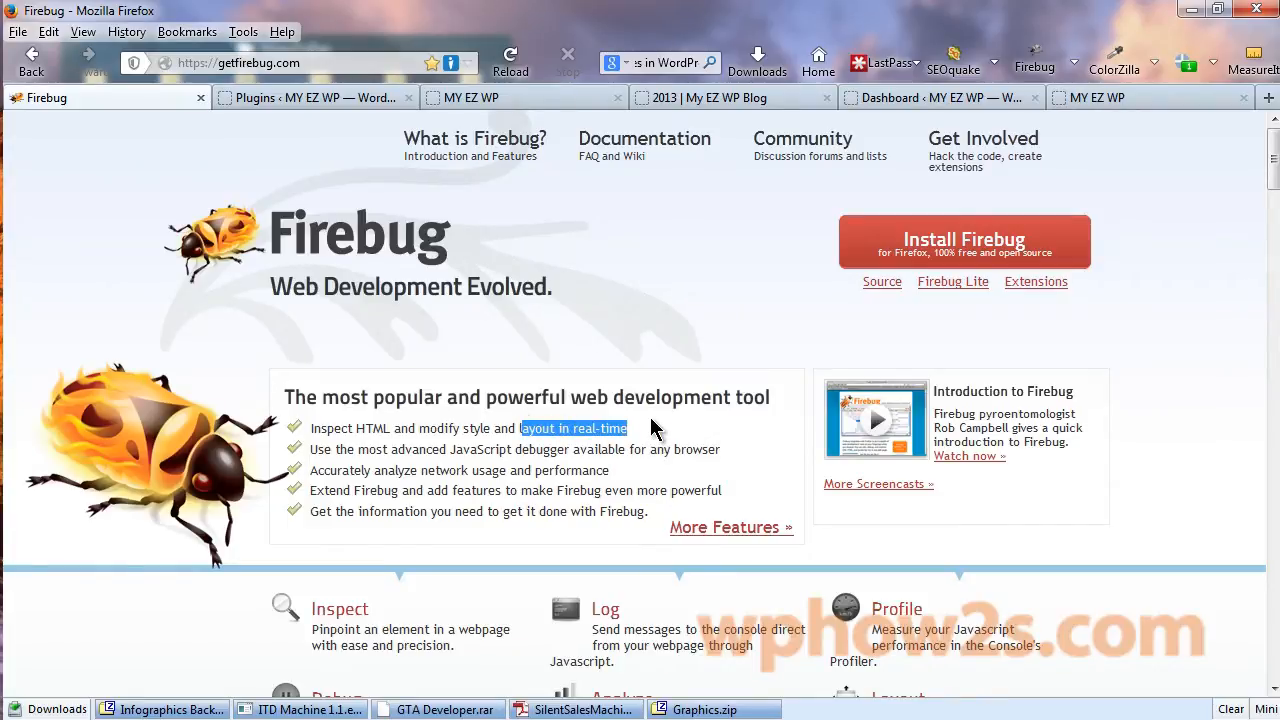
pyautogui.moveTo(656, 436)
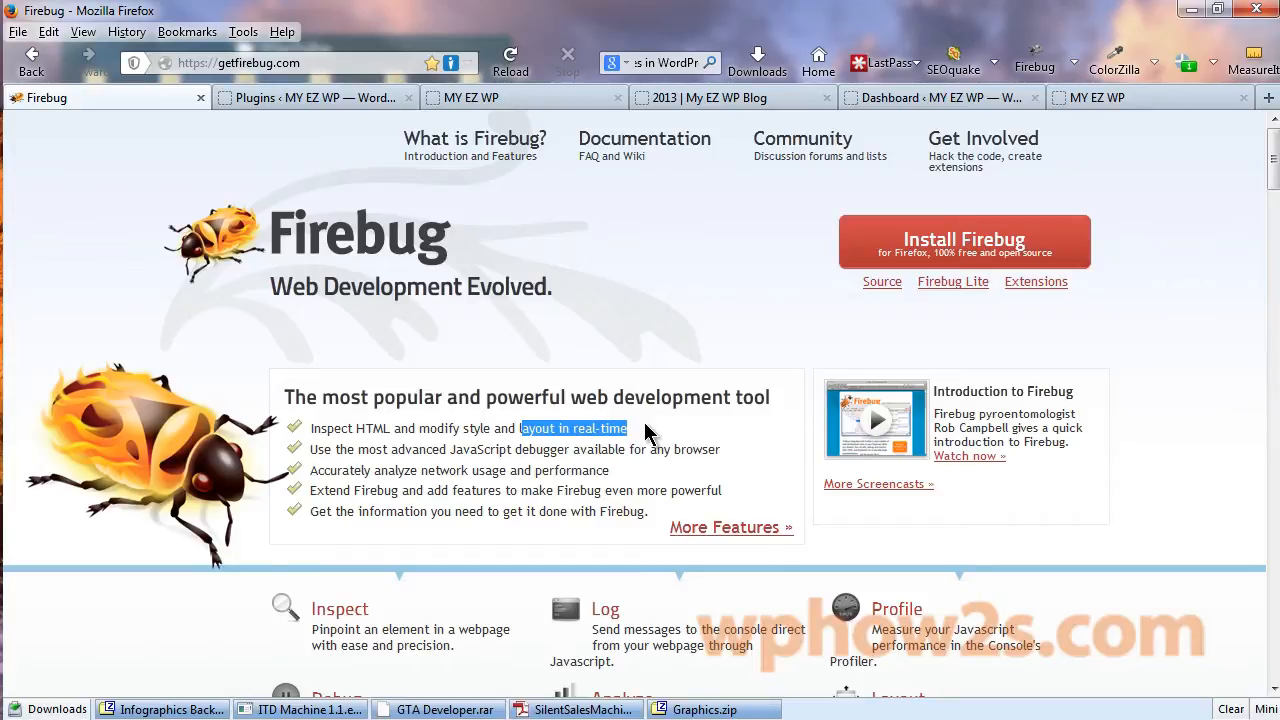
pyautogui.moveTo(918, 296)
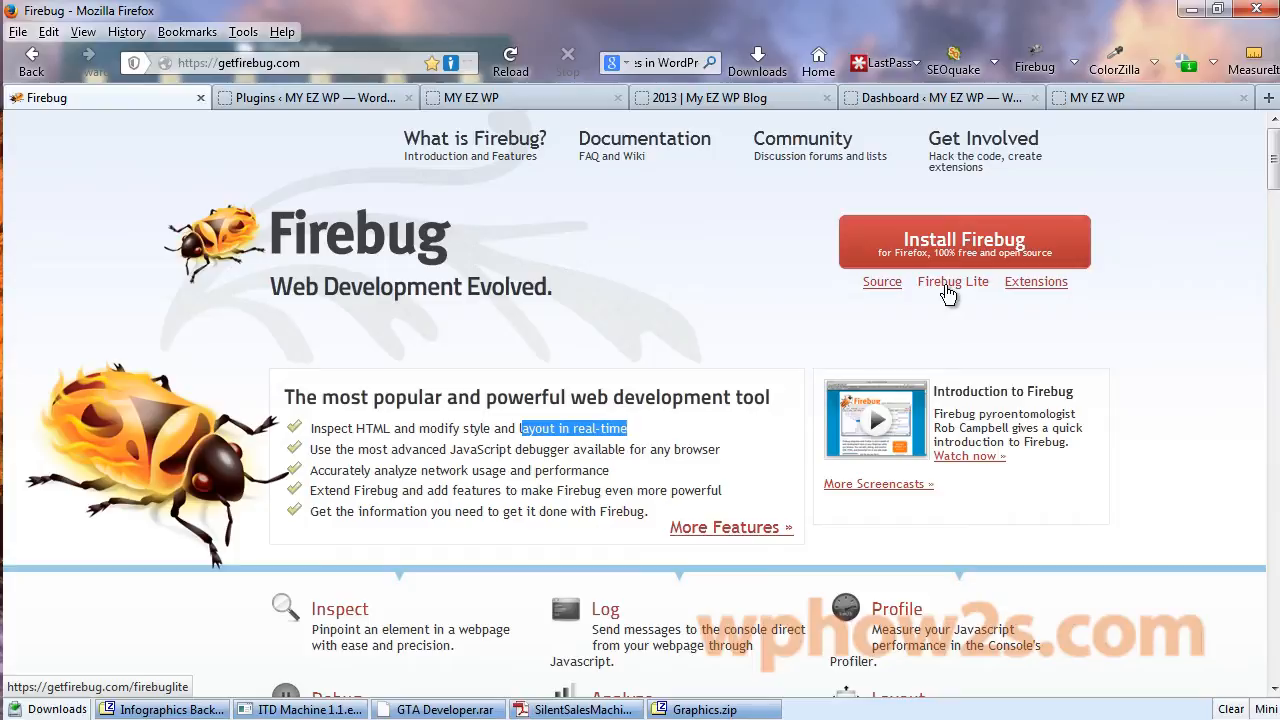
pyautogui.moveTo(670, 276)
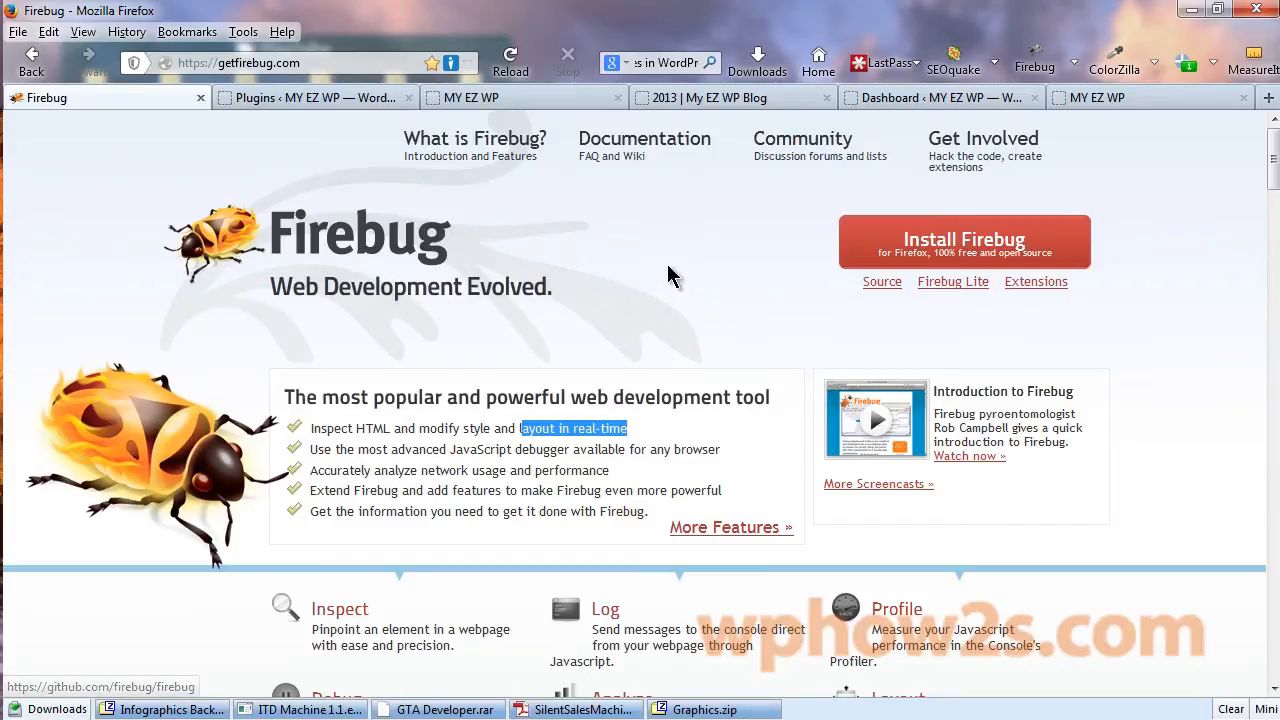
pyautogui.moveTo(1168, 260)
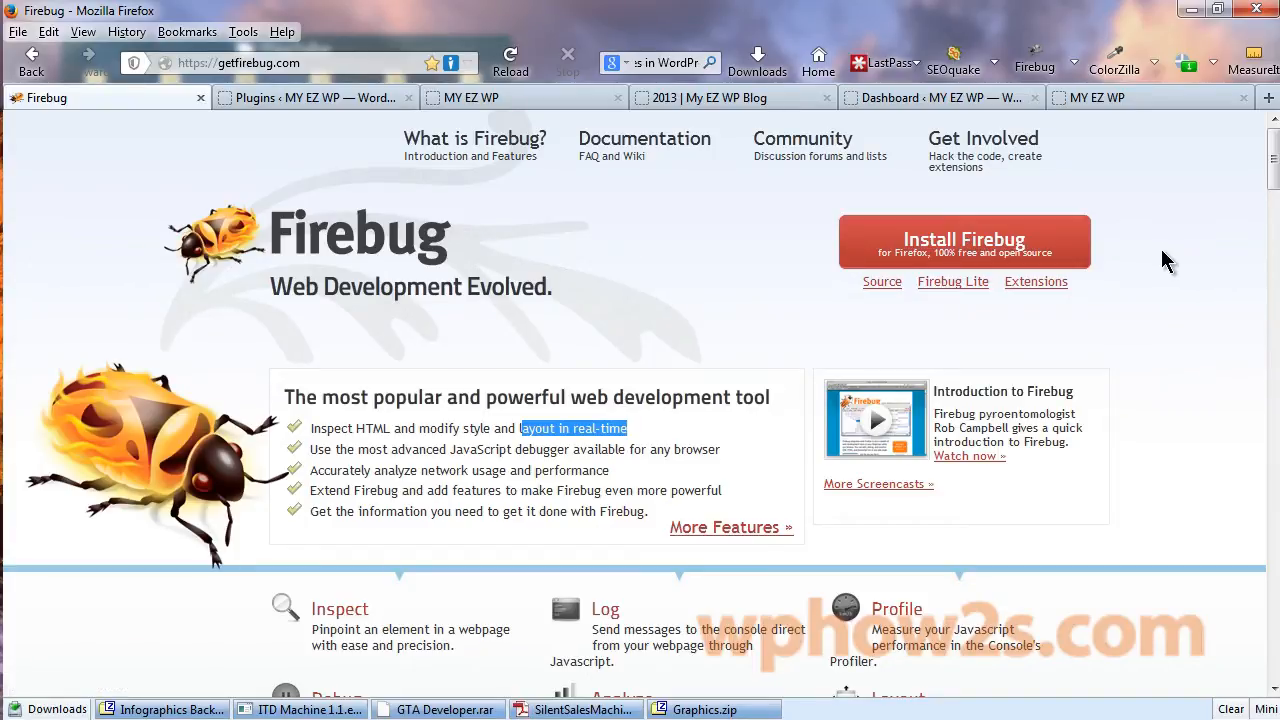
pyautogui.moveTo(964, 240)
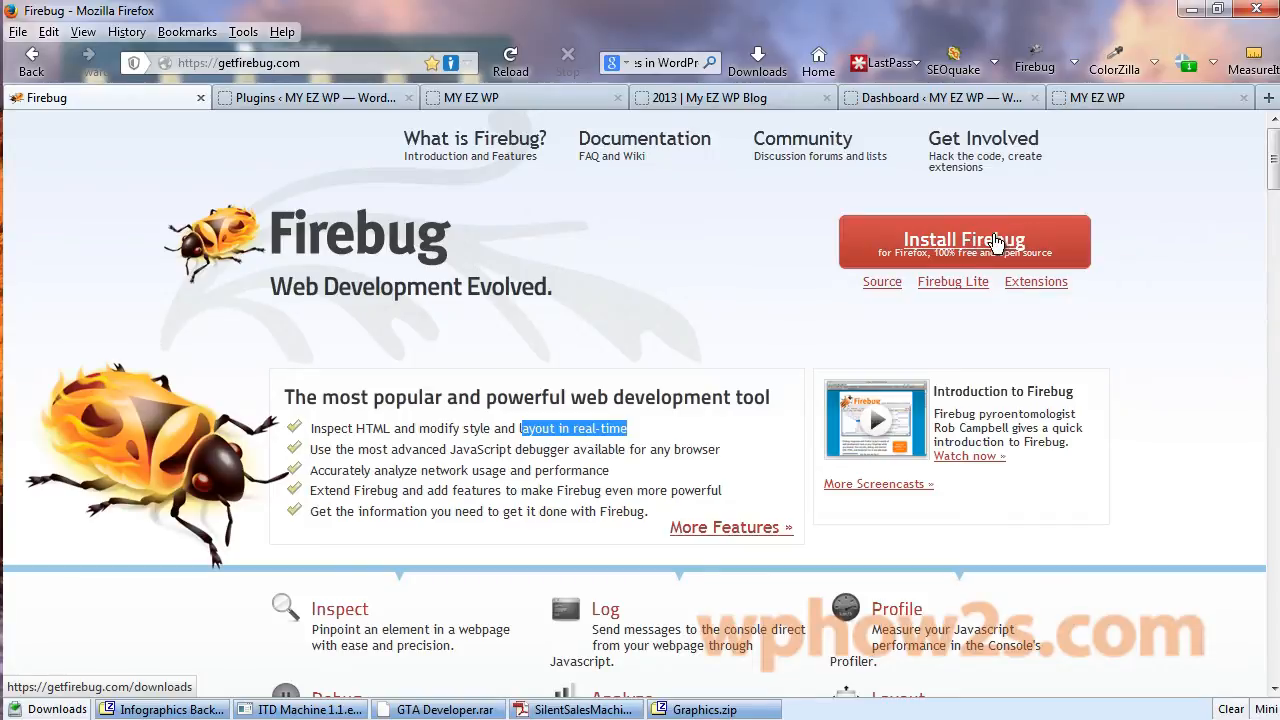
pyautogui.moveTo(1024, 272)
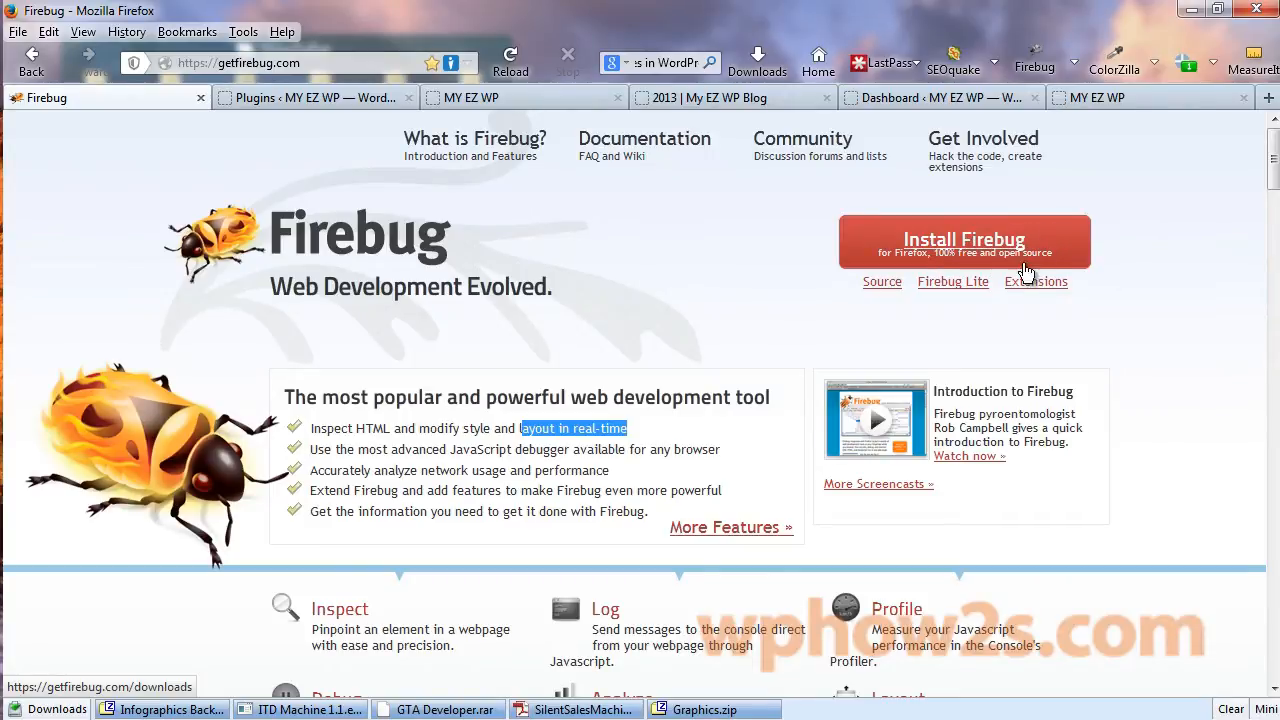
pyautogui.moveTo(790, 222)
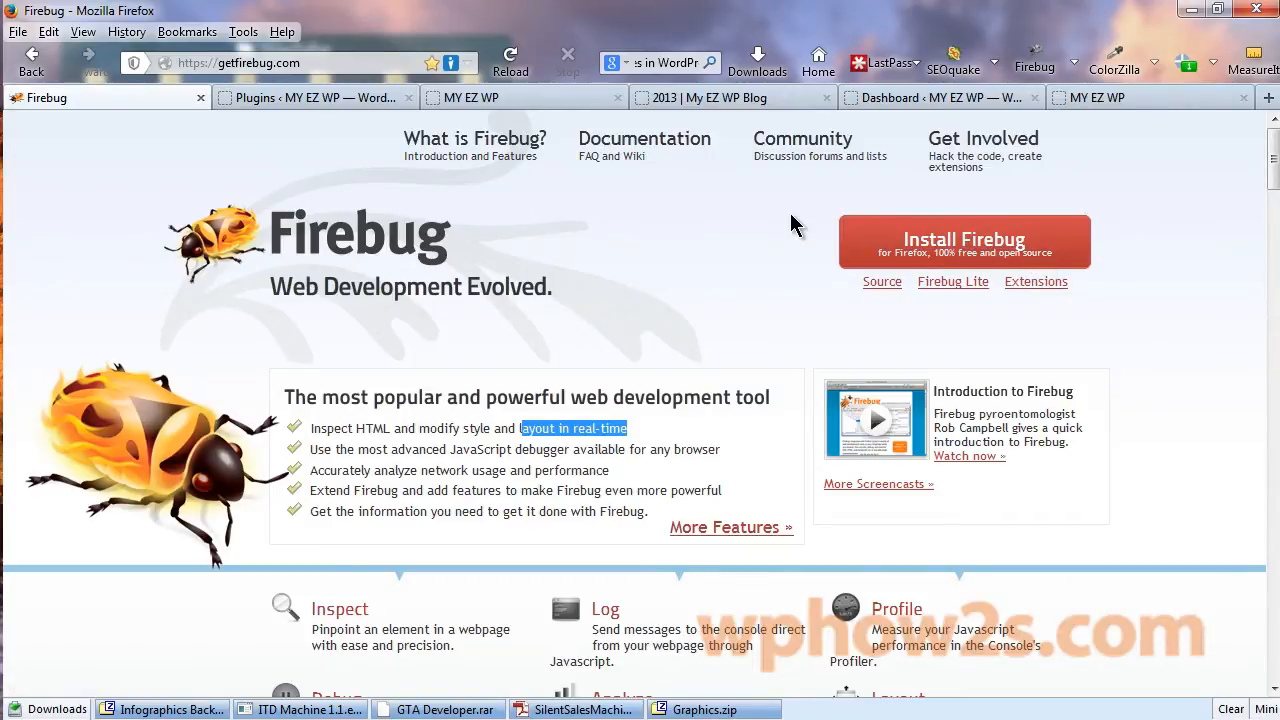
pyautogui.moveTo(1130, 150)
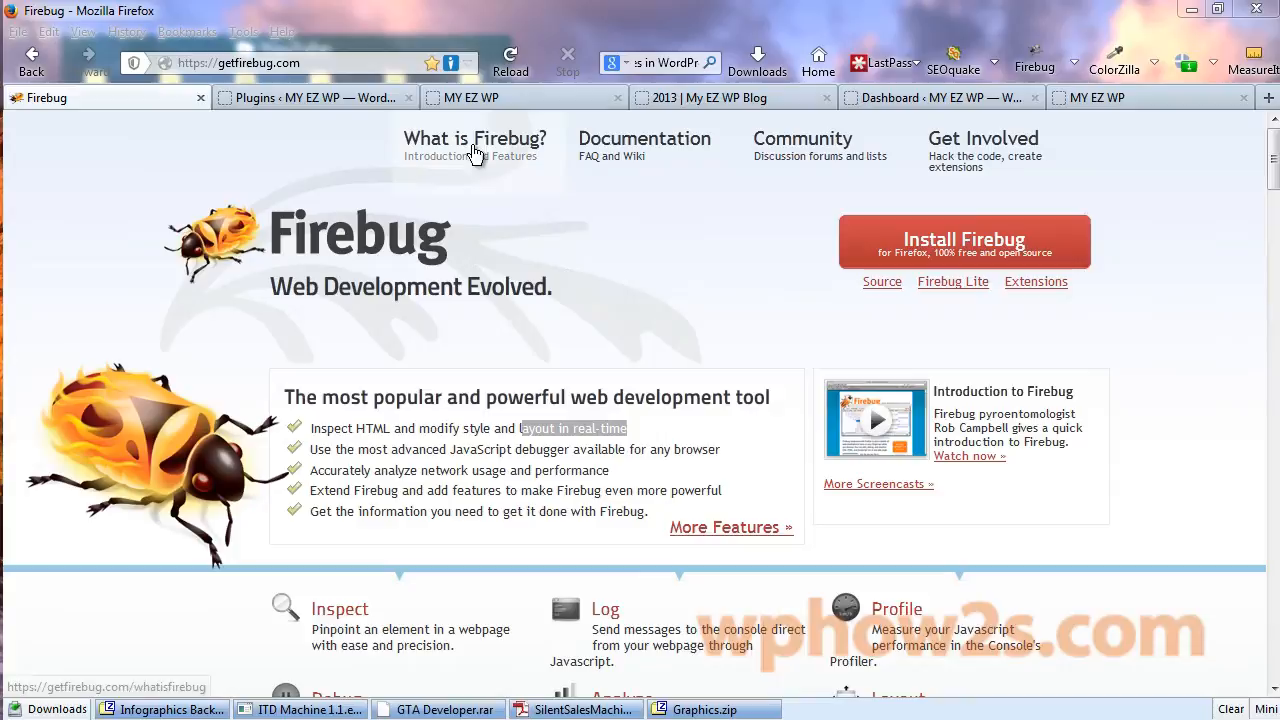
# Step: From the Plugins page, open the Theme Editor under Appearance showing style.css
pyautogui.click(940, 96)
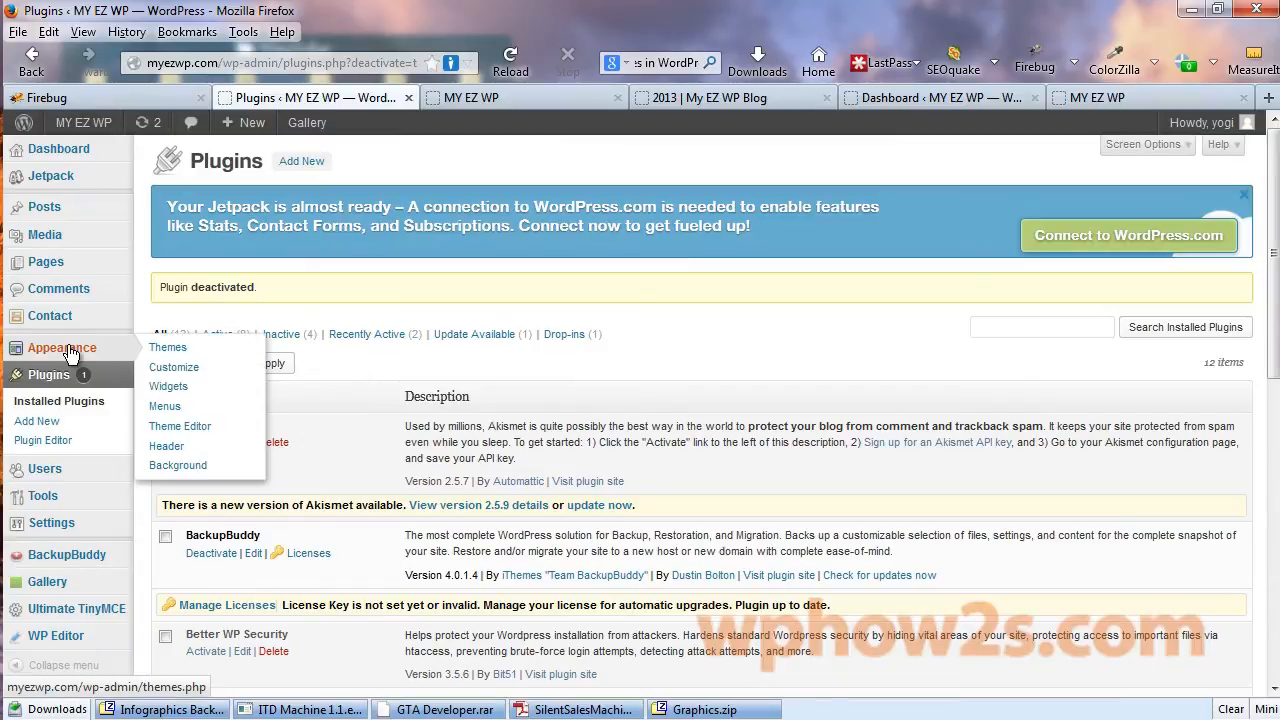
pyautogui.moveTo(168, 446)
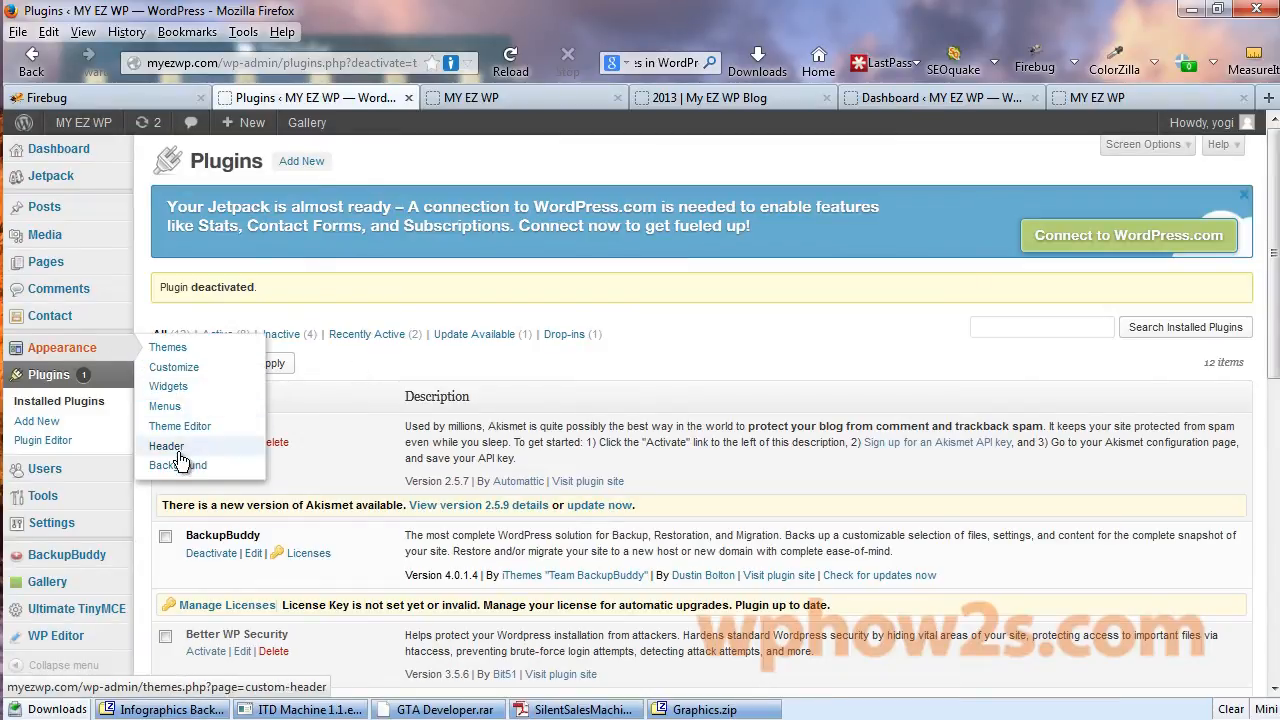
pyautogui.moveTo(178, 464)
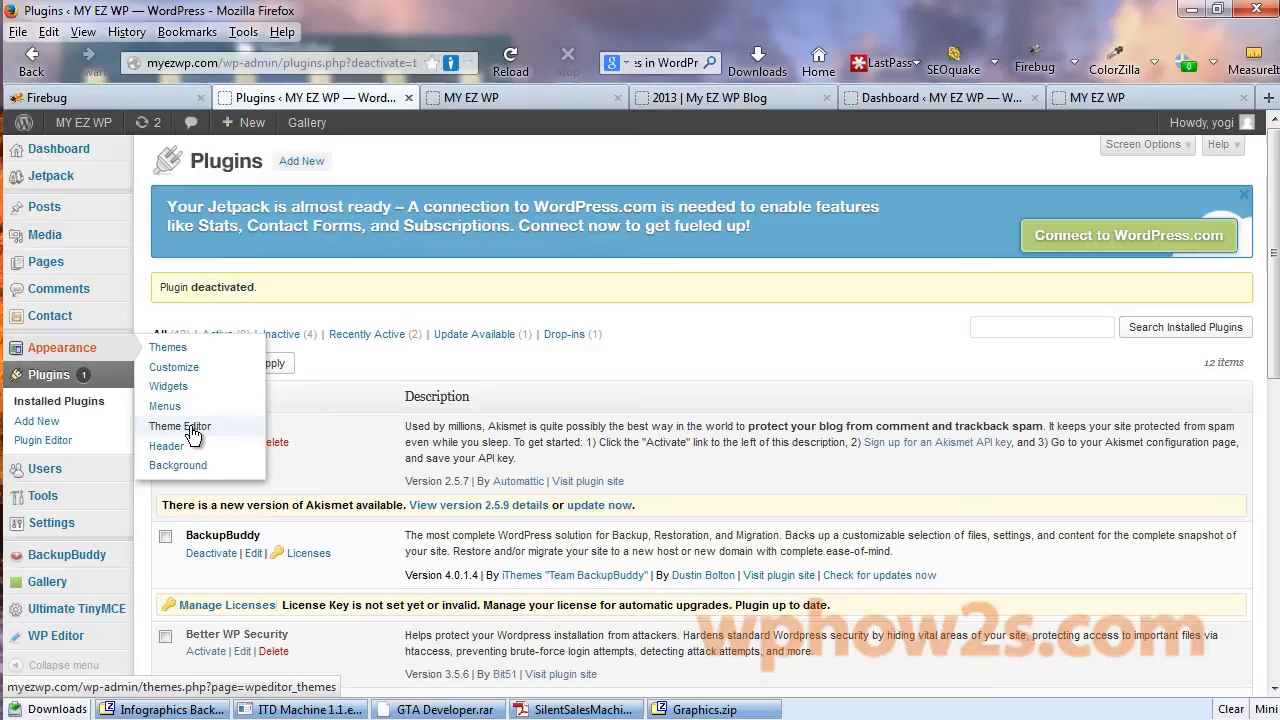
pyautogui.click(180, 426)
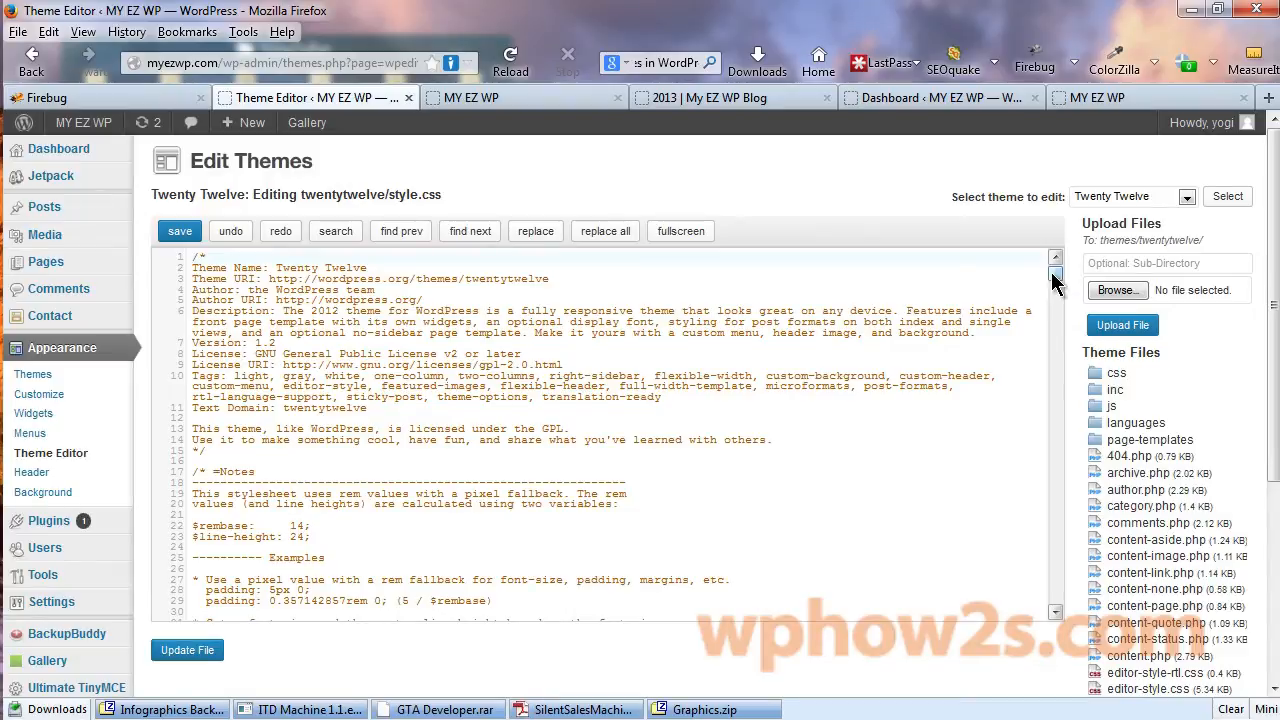
pyautogui.scroll(-3)
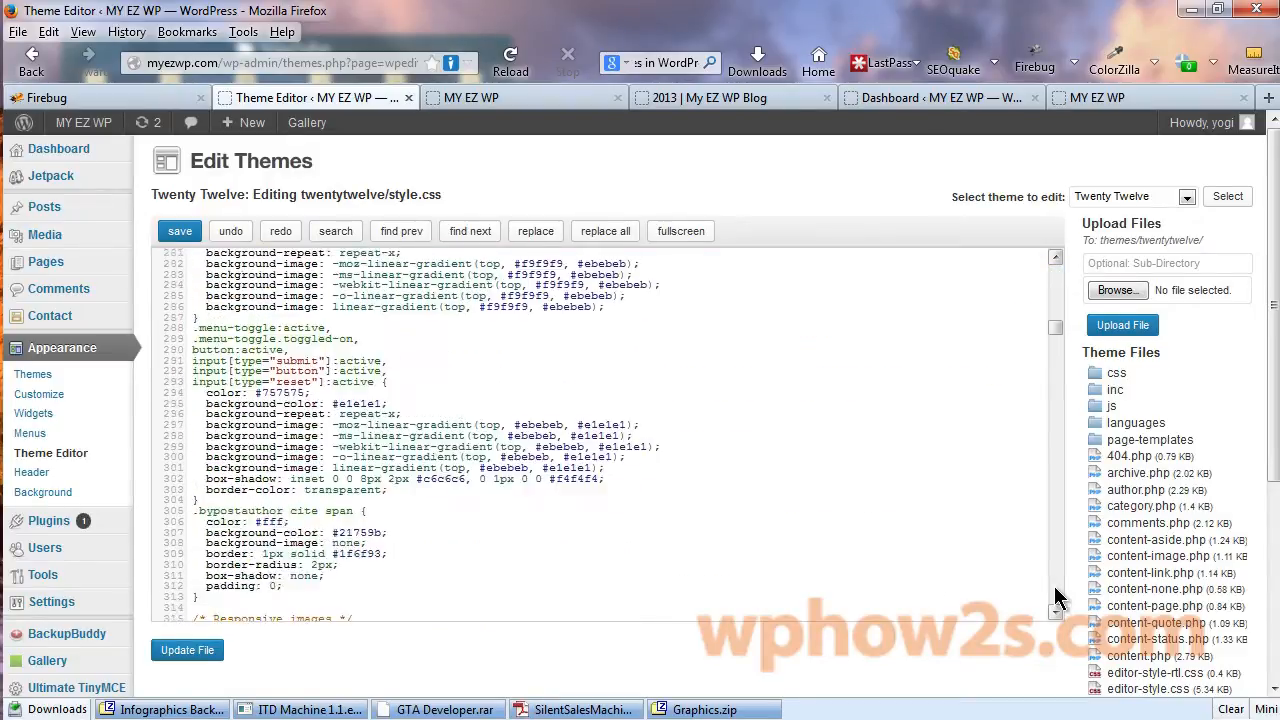
pyautogui.scroll(-3)
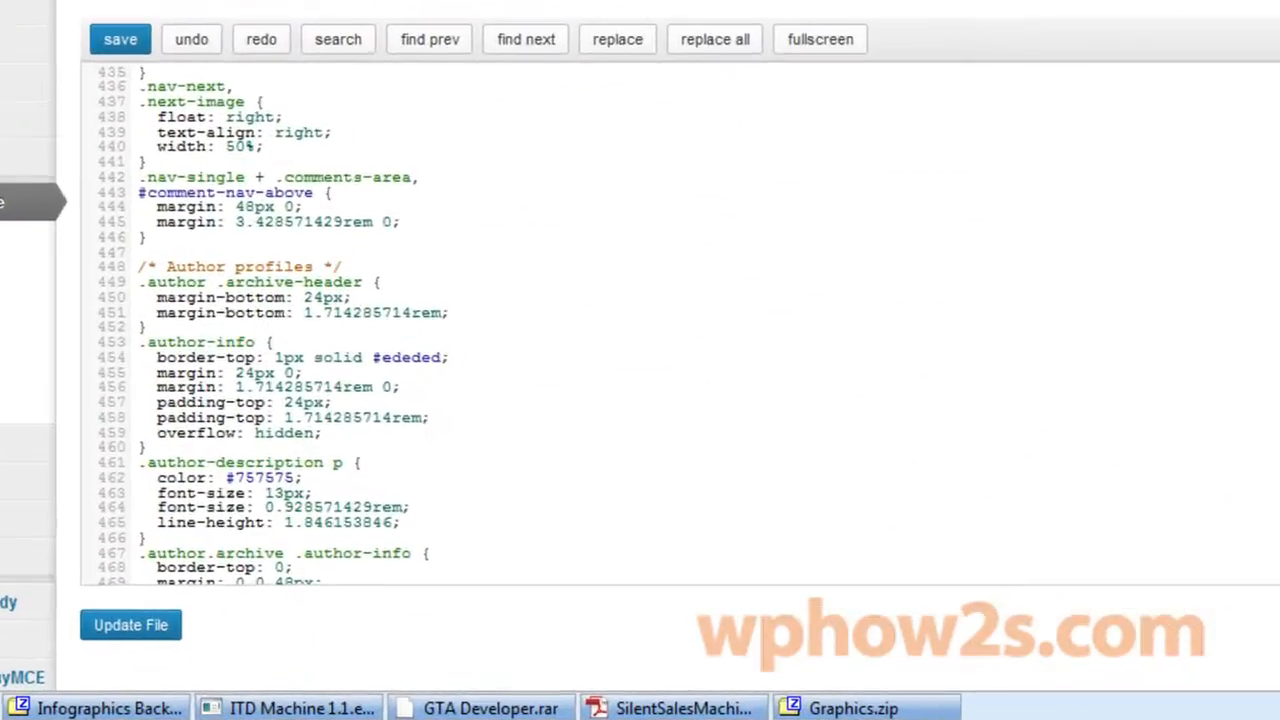
pyautogui.scroll(-3)
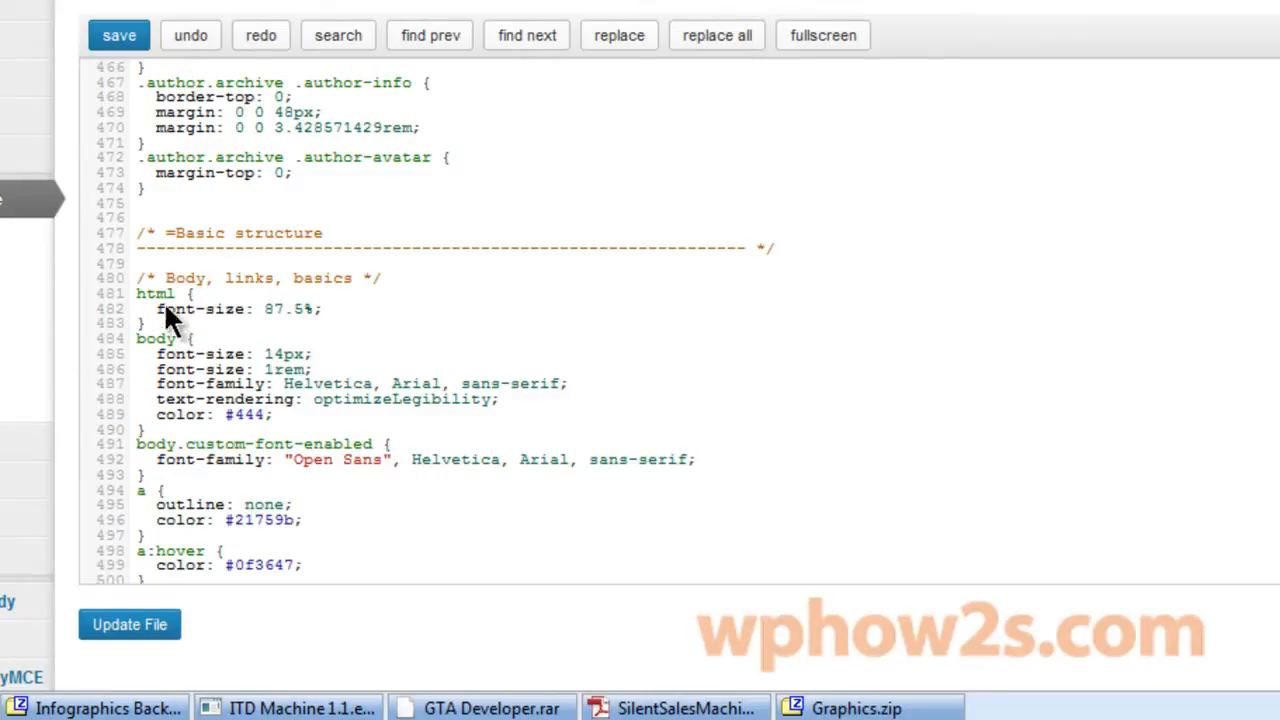
pyautogui.moveTo(350, 384)
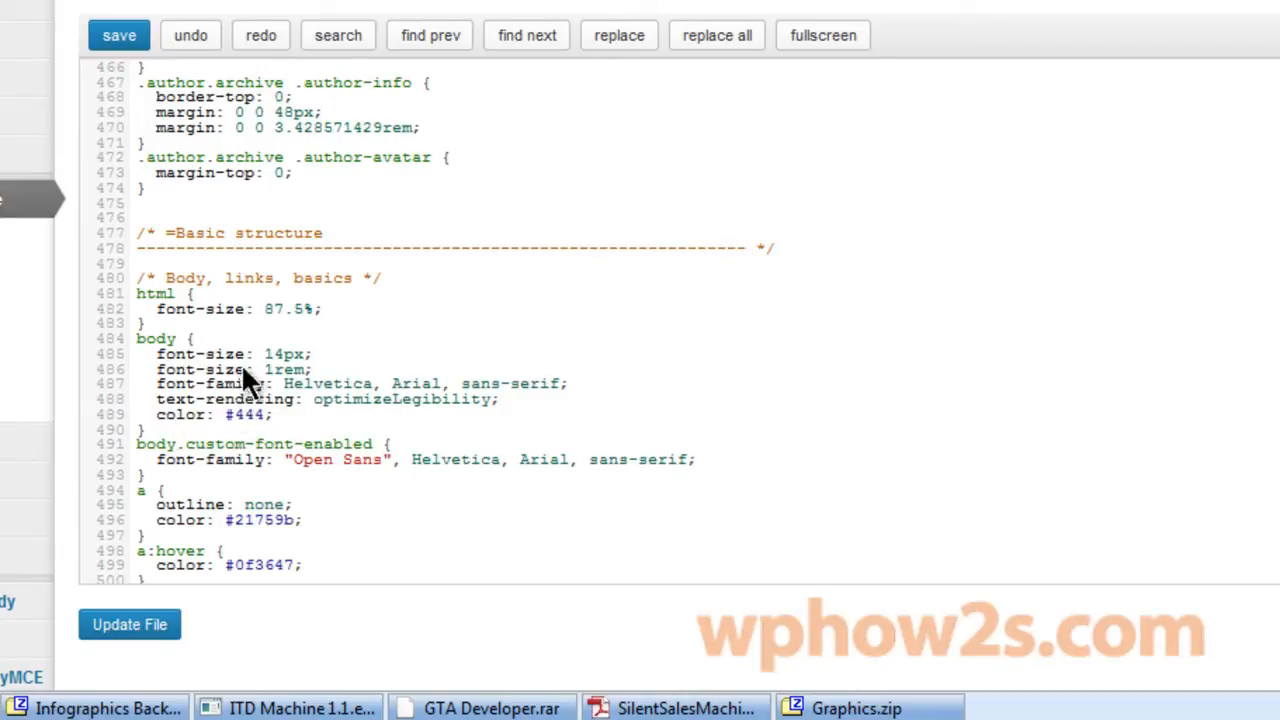
pyautogui.moveTo(230, 356)
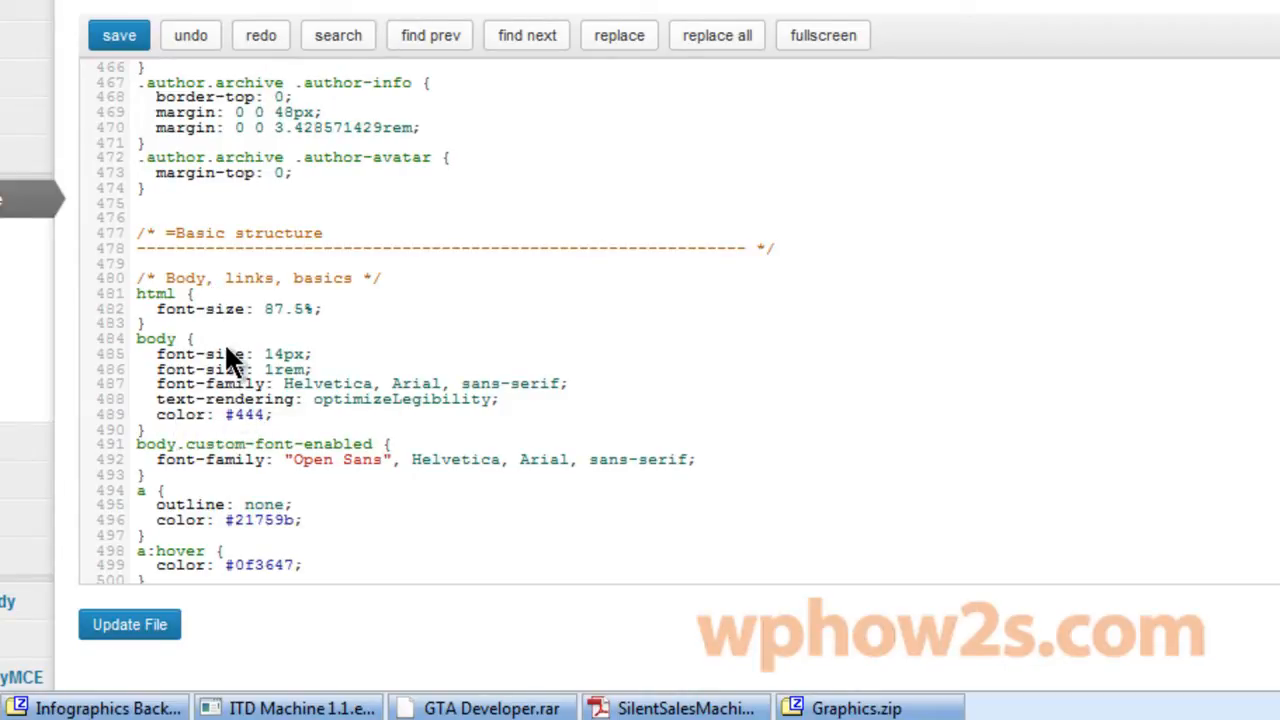
pyautogui.moveTo(244, 370)
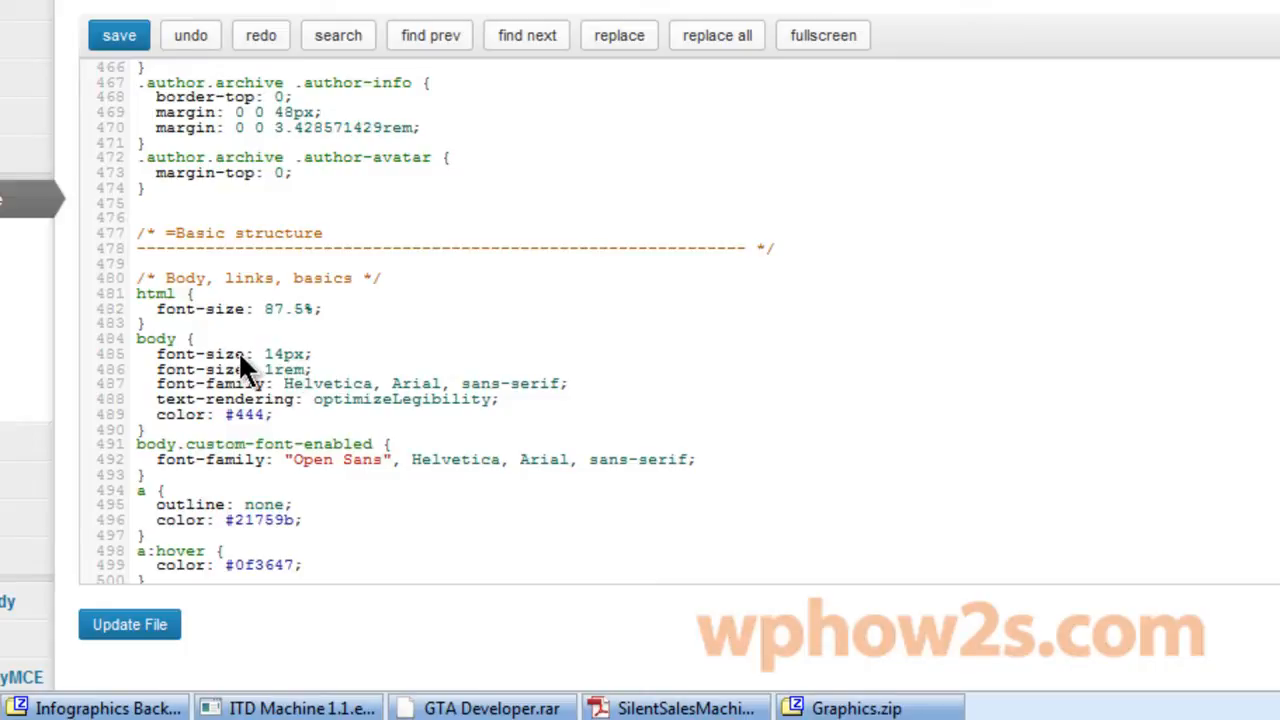
pyautogui.scroll(-3)
pyautogui.write('8')
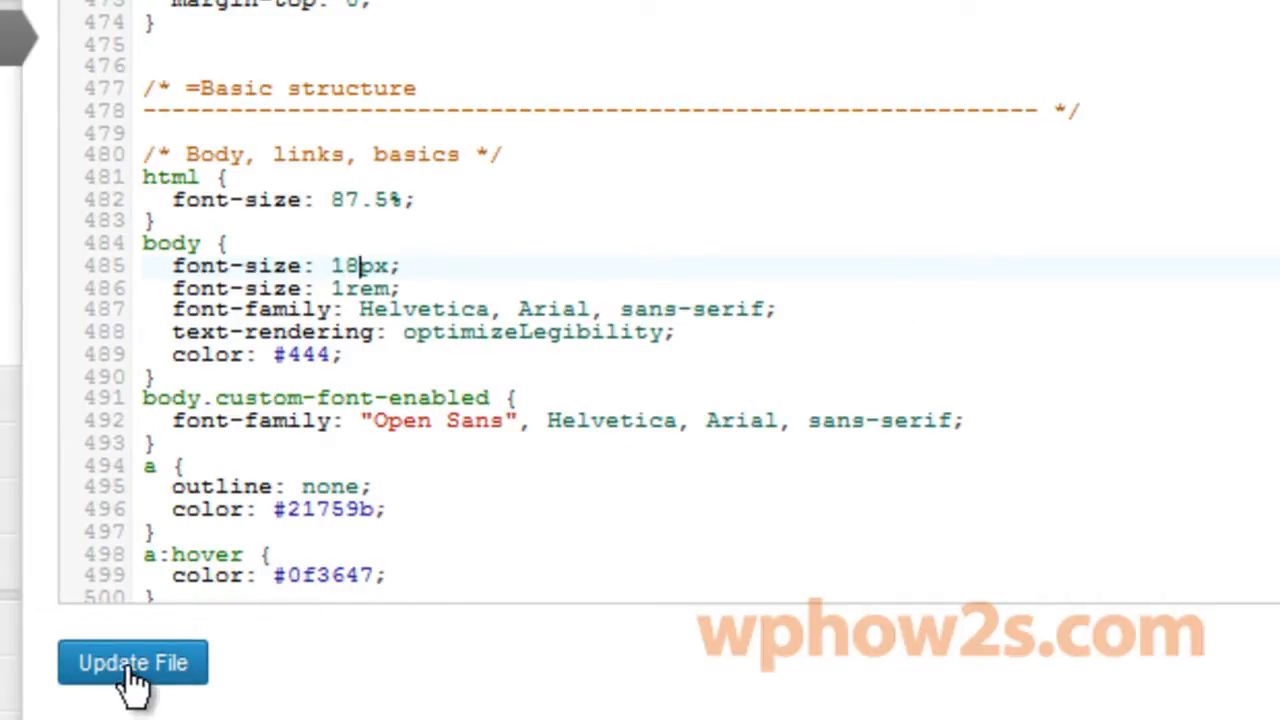
pyautogui.moveTo(184, 664)
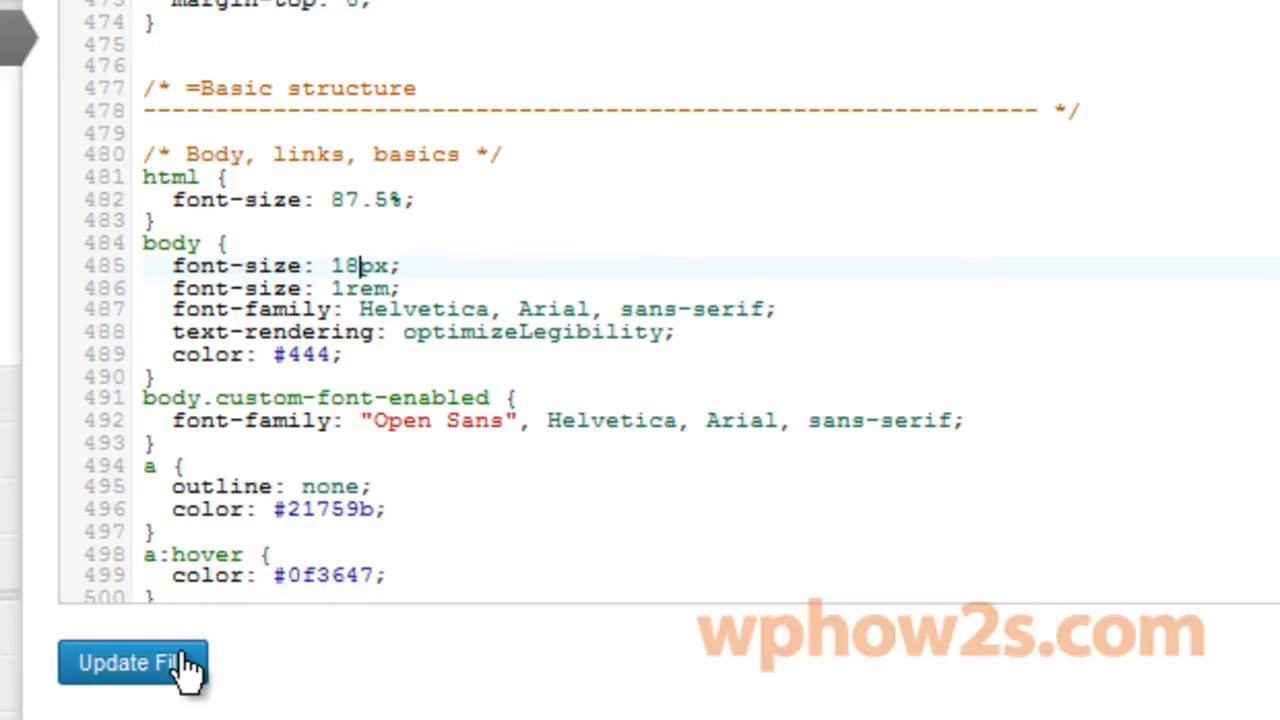
pyautogui.moveTo(744, 140)
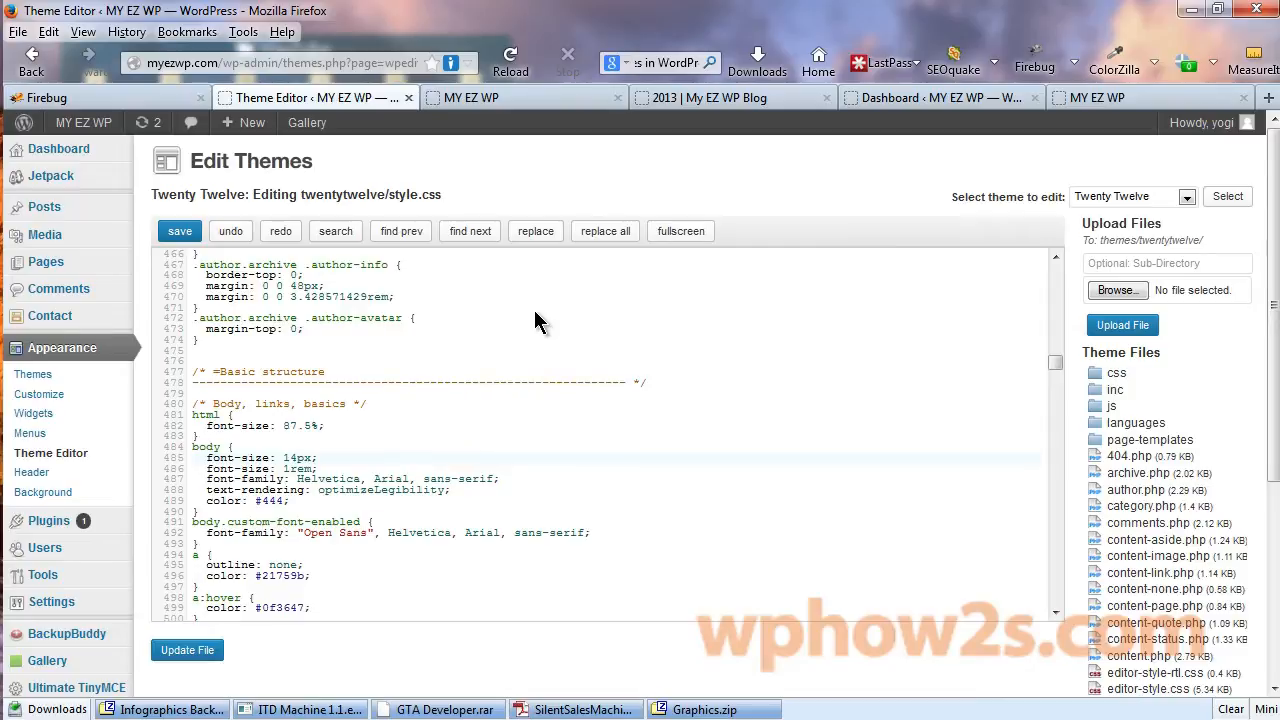
pyautogui.moveTo(208, 312)
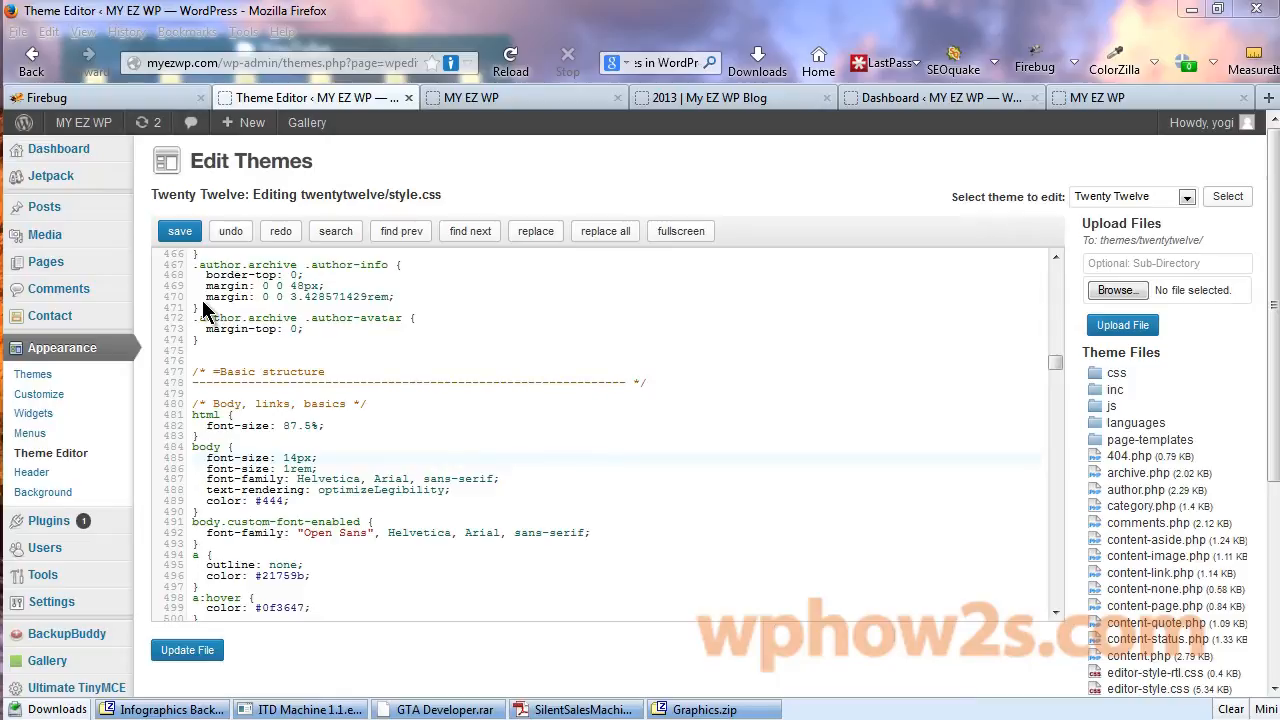
# Step: Inspect the live blog's site title link with Firebug to see its 60px .site-title rule
pyautogui.click(730, 96)
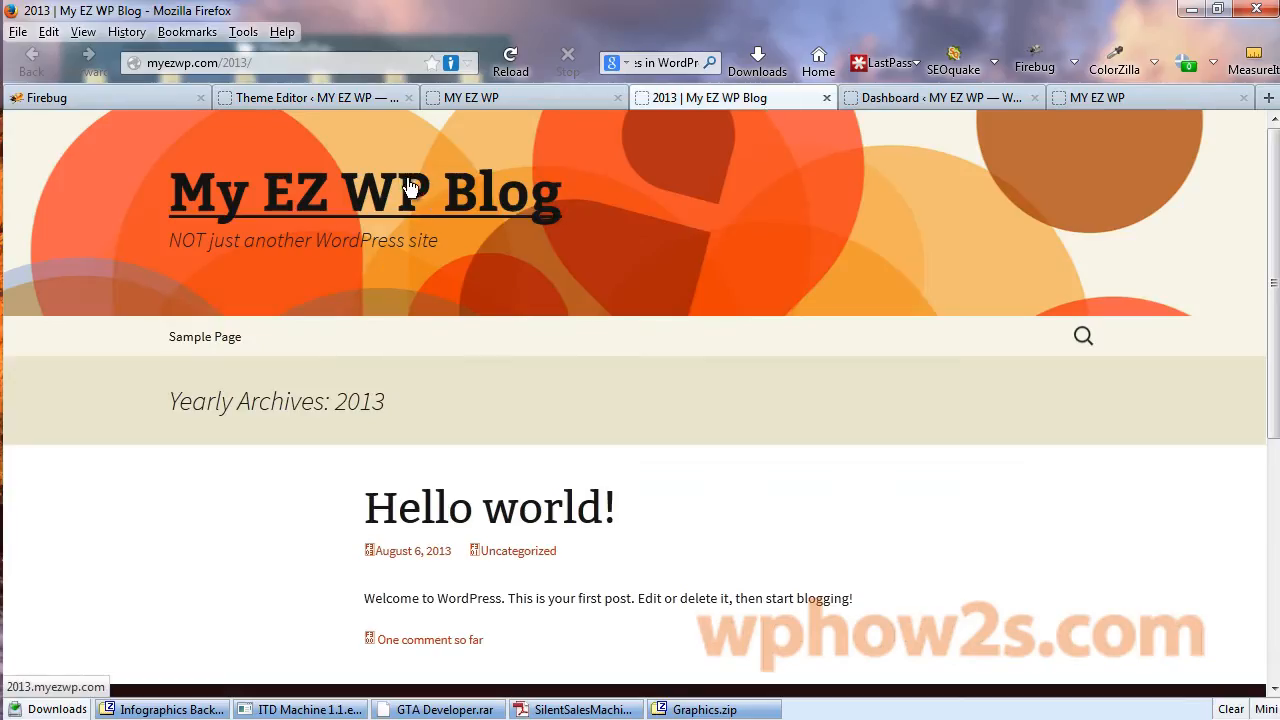
pyautogui.moveTo(332, 200)
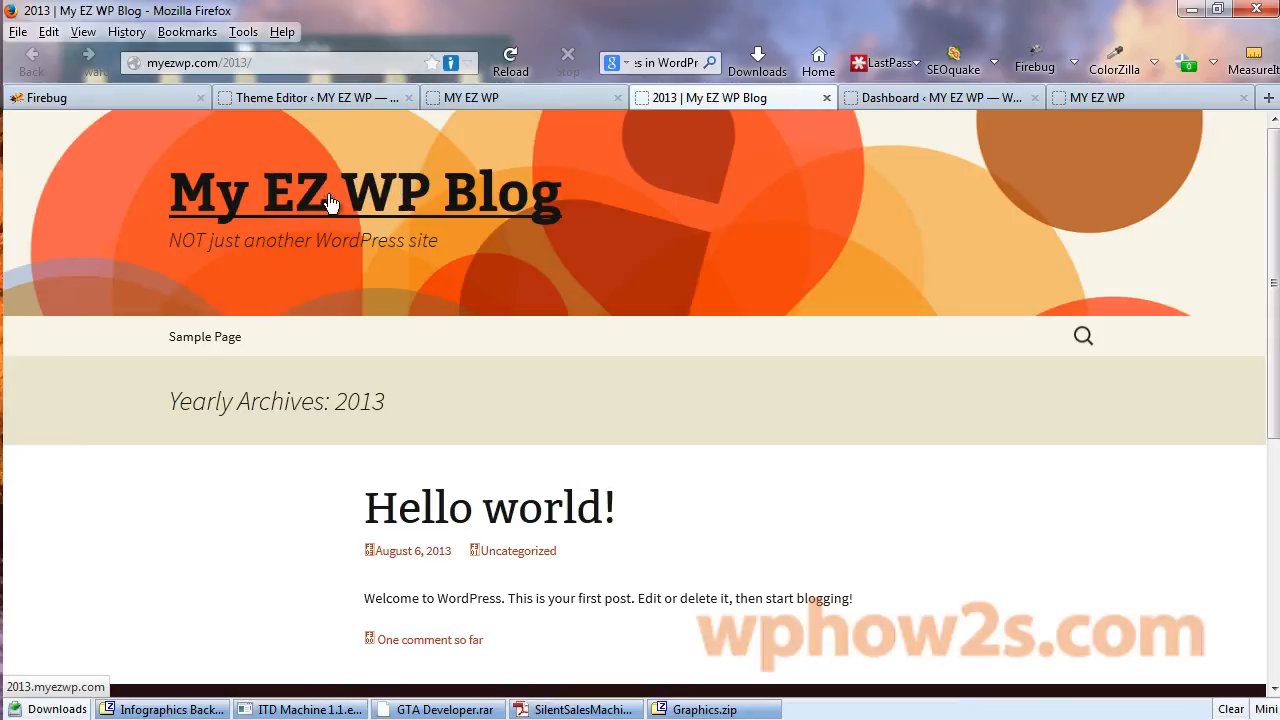
pyautogui.moveTo(316, 328)
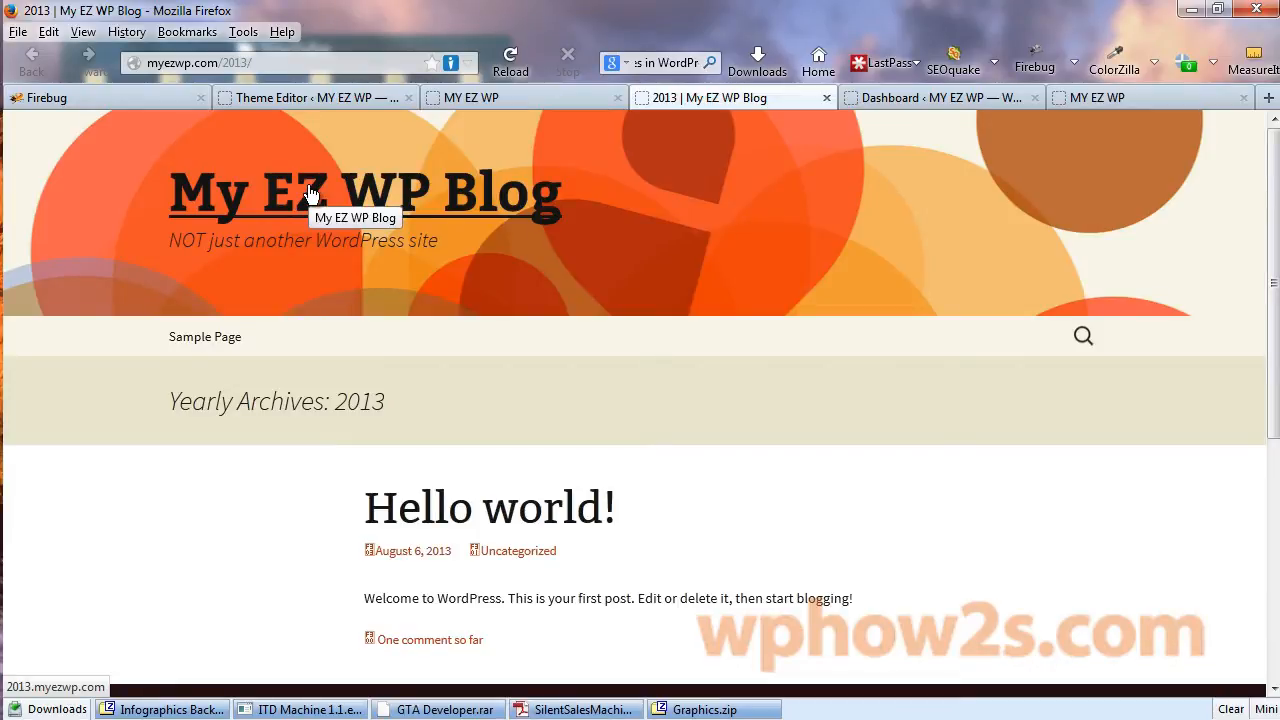
pyautogui.rightClick(310, 192)
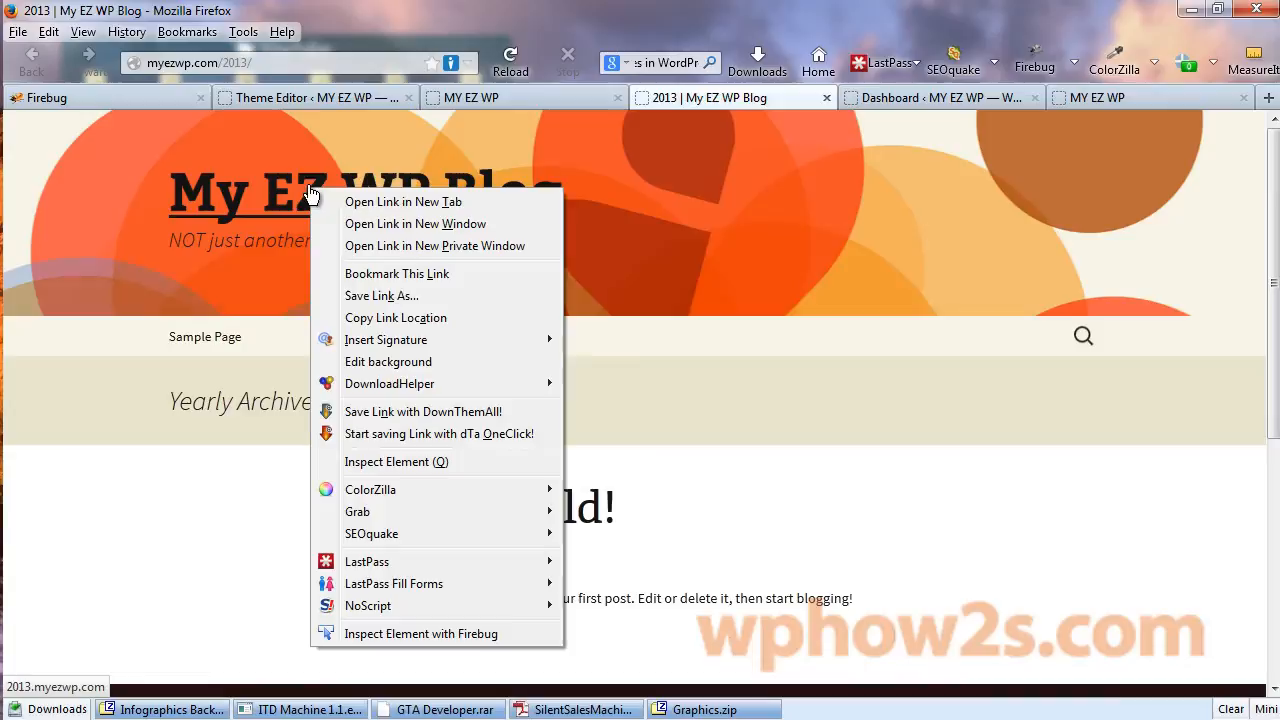
pyautogui.moveTo(390, 640)
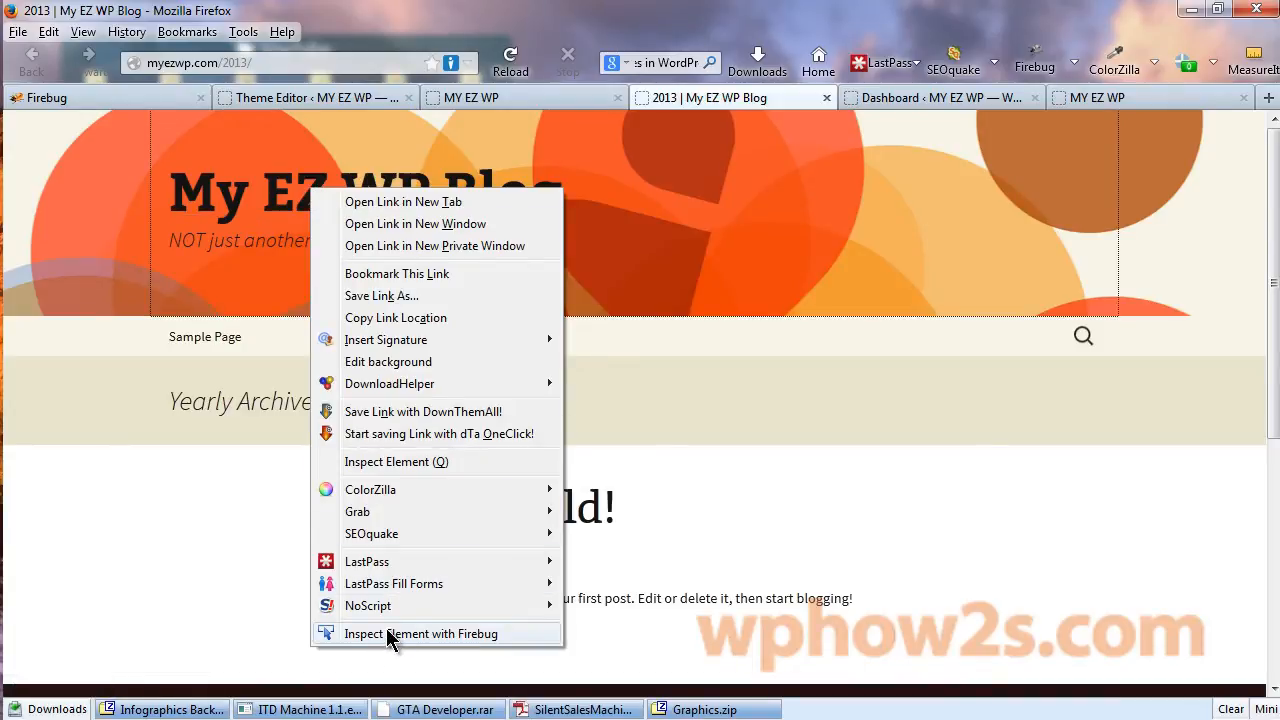
pyautogui.moveTo(388, 640)
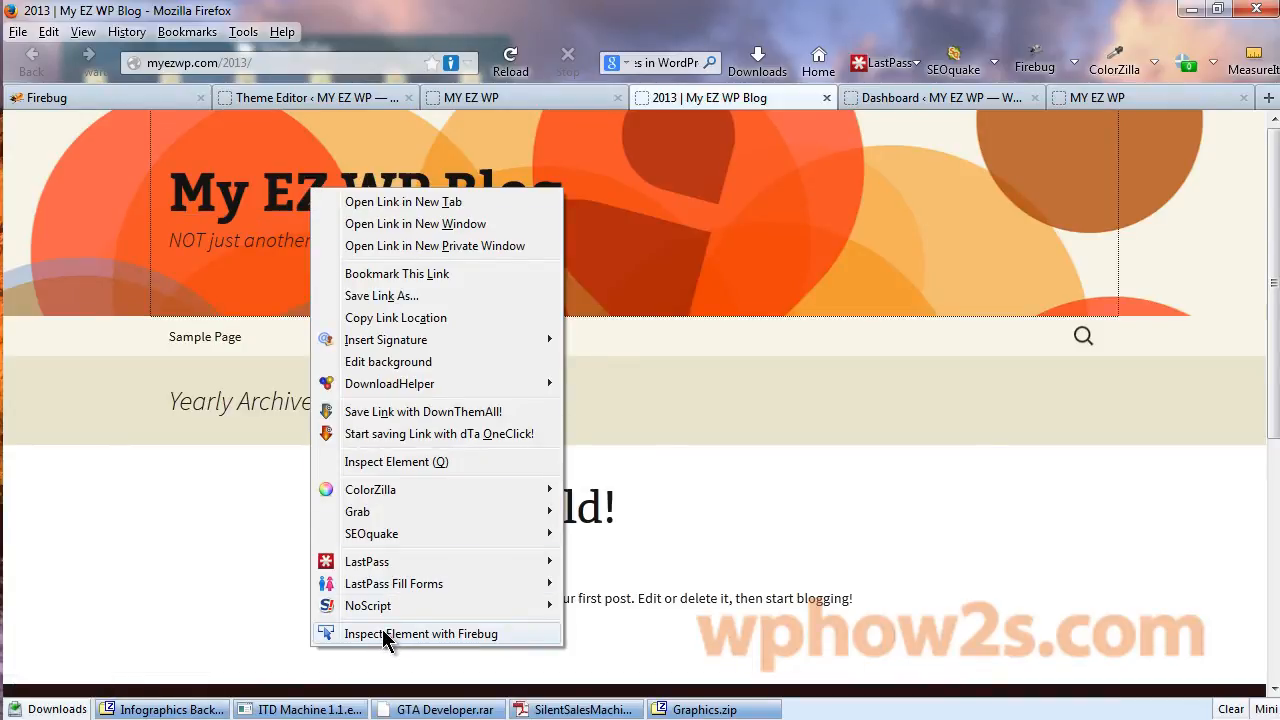
pyautogui.click(422, 632)
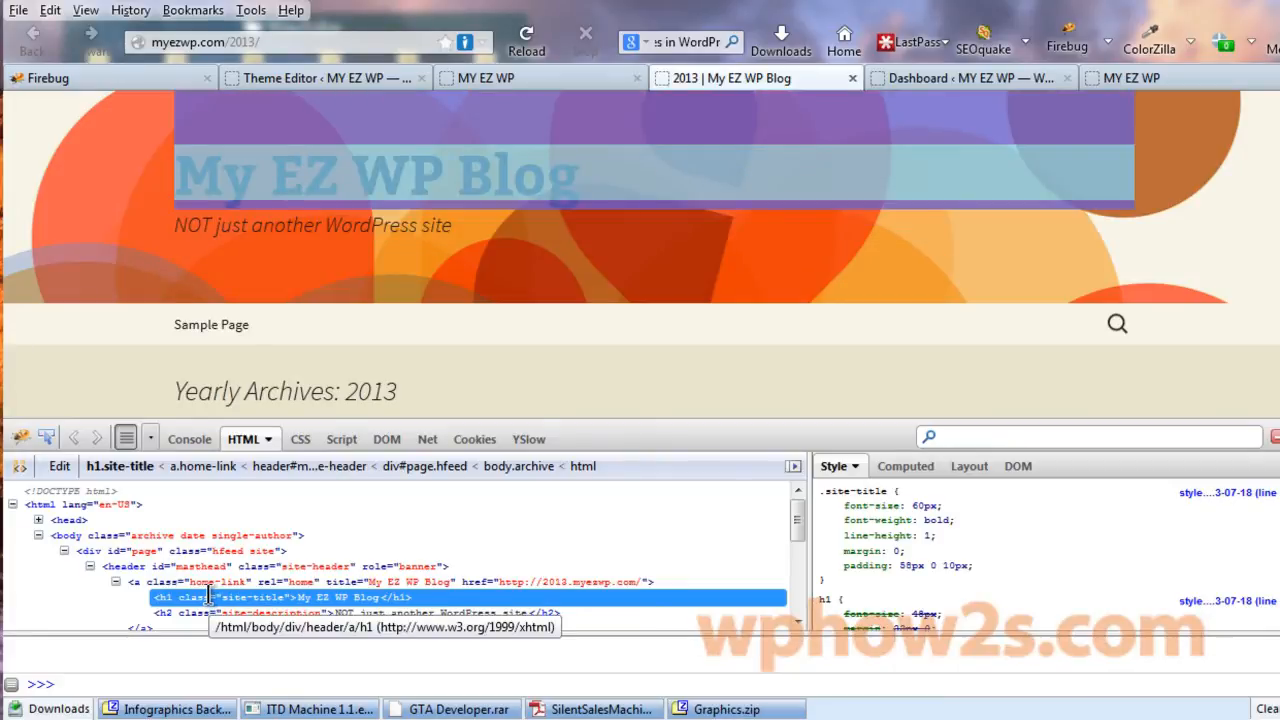
pyautogui.moveTo(378, 176)
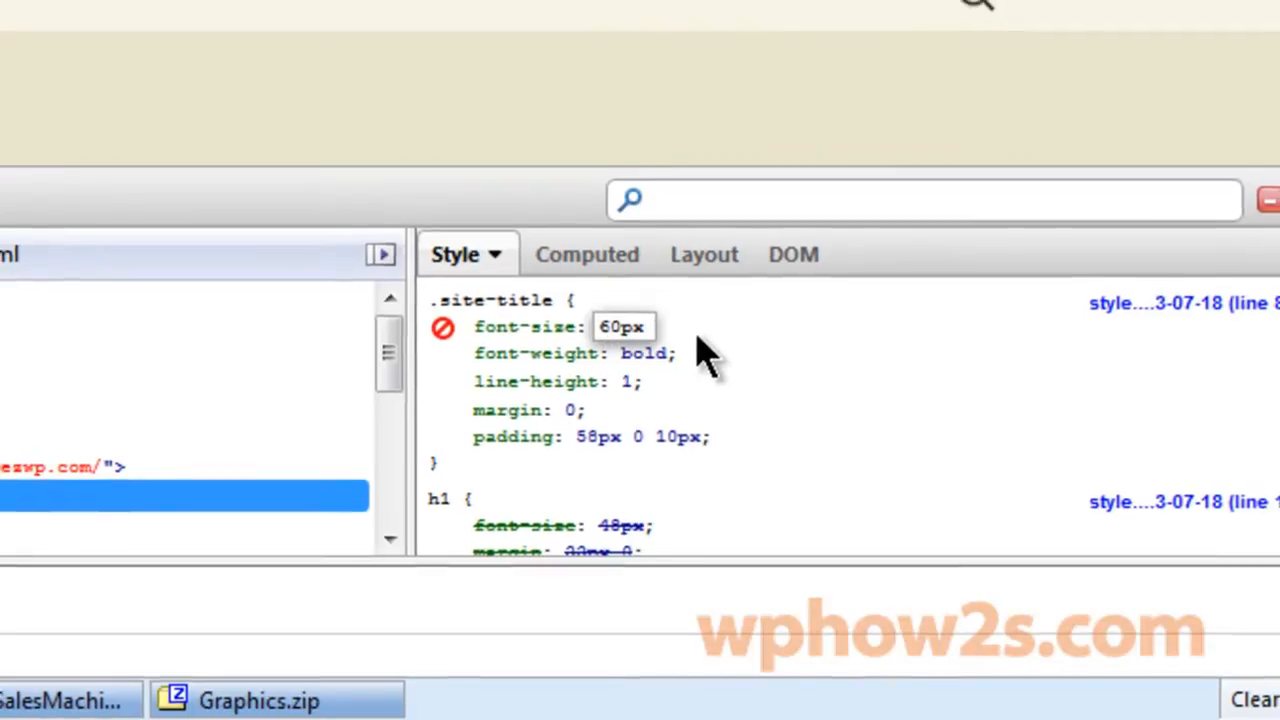
# Step: Change the .site-title font-size from 60px to 90px live
pyautogui.write('90px')
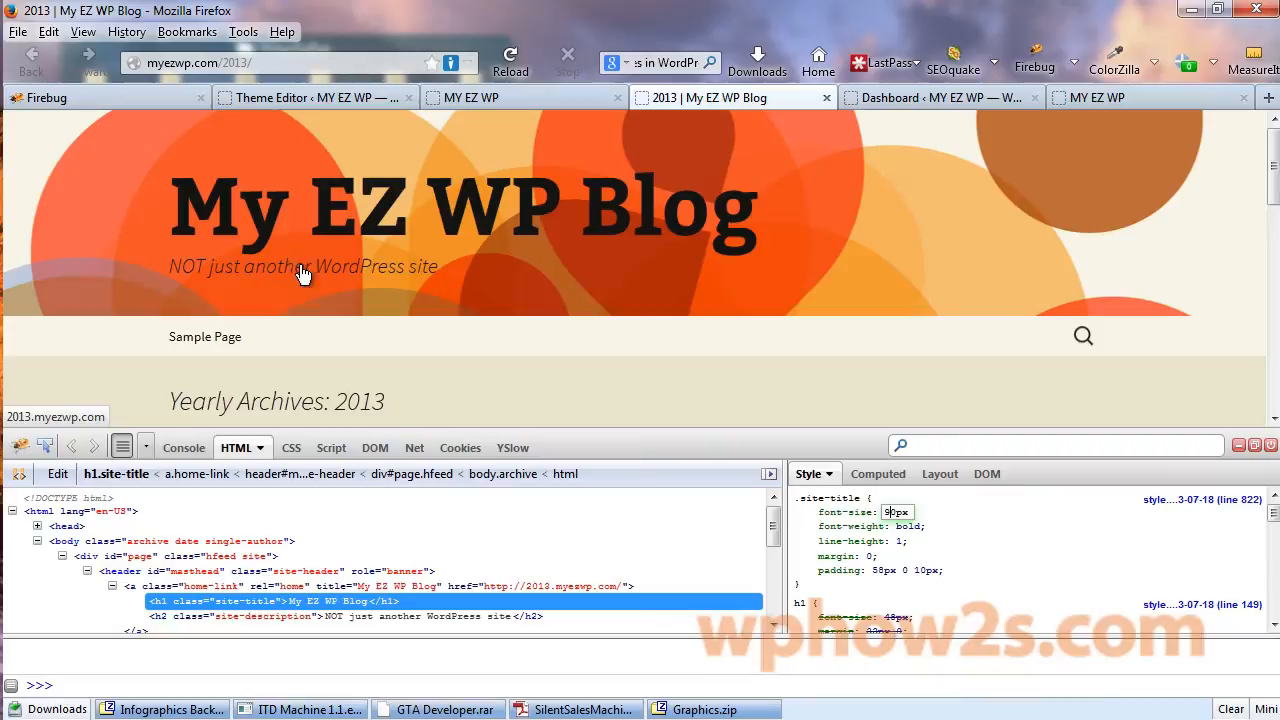
pyautogui.moveTo(356, 272)
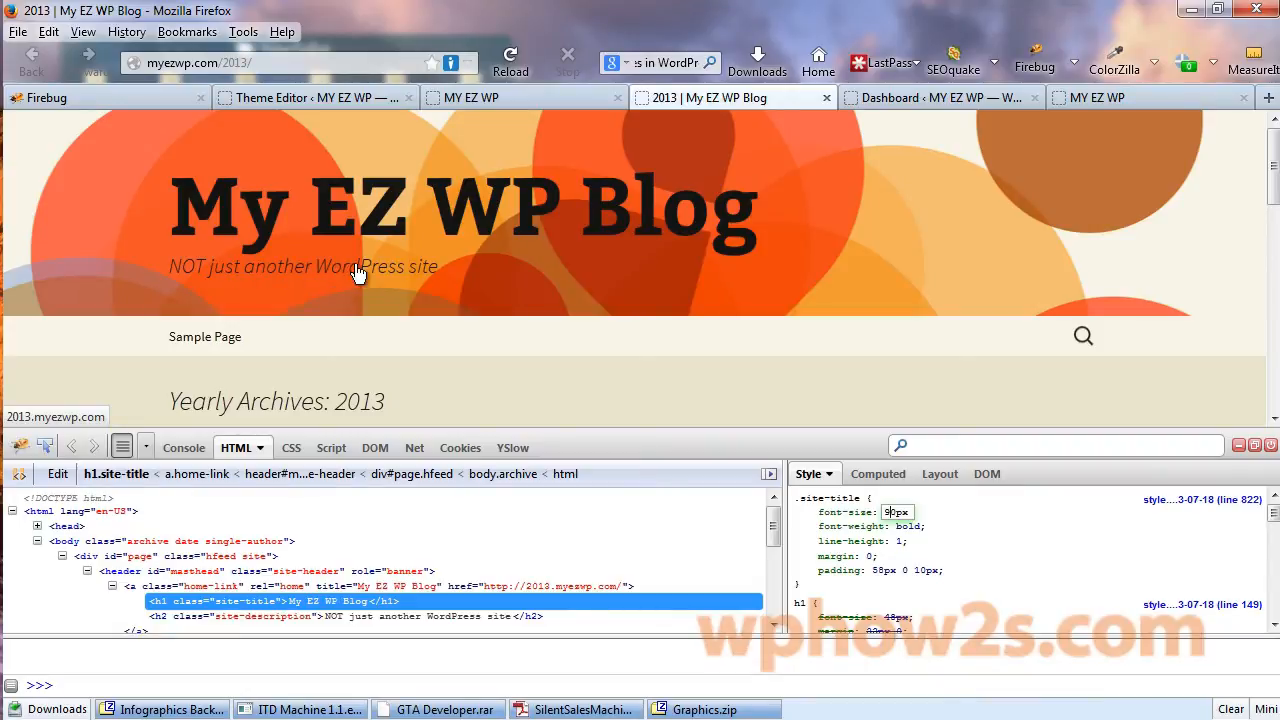
pyautogui.moveTo(308, 324)
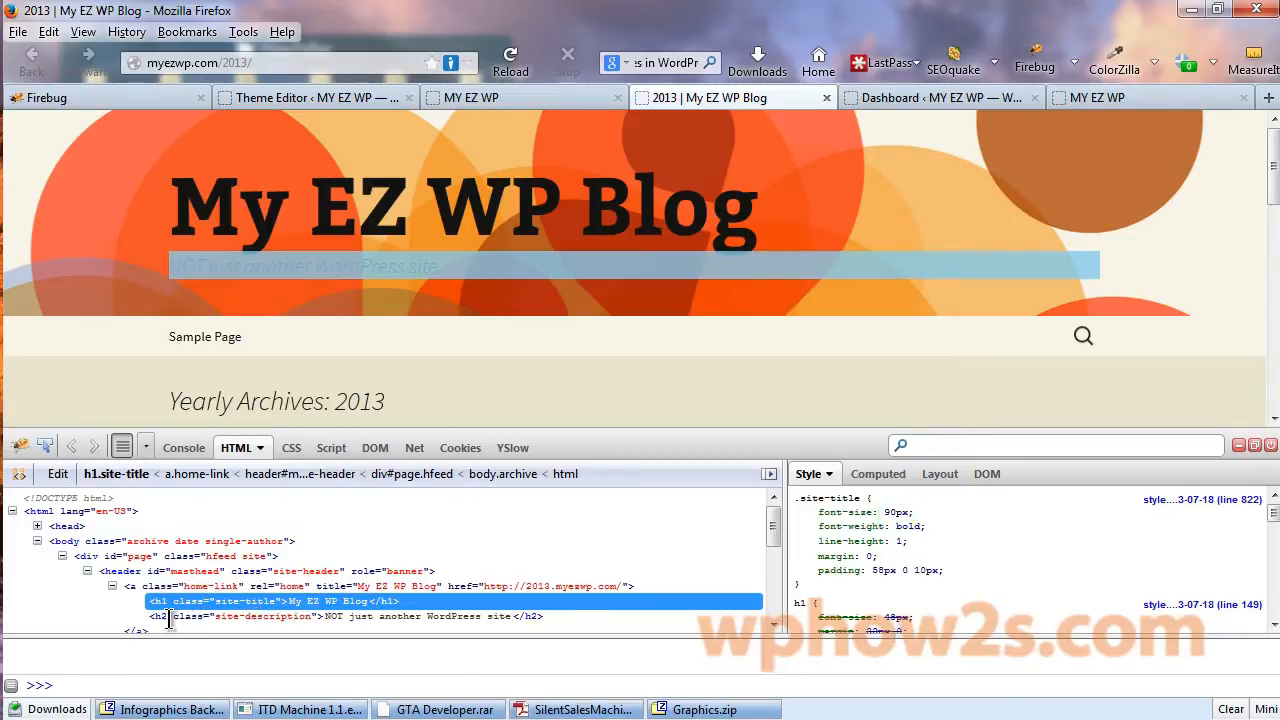
pyautogui.moveTo(164, 624)
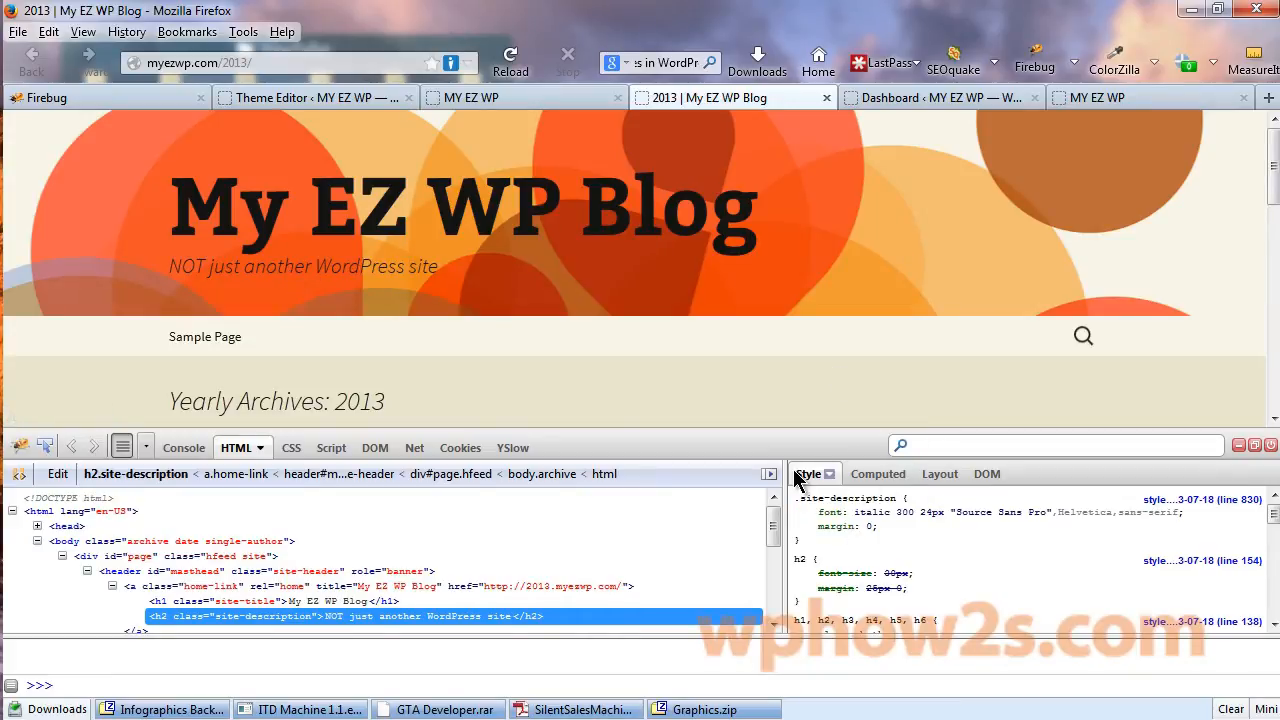
pyautogui.moveTo(420, 300)
pyautogui.write('36')
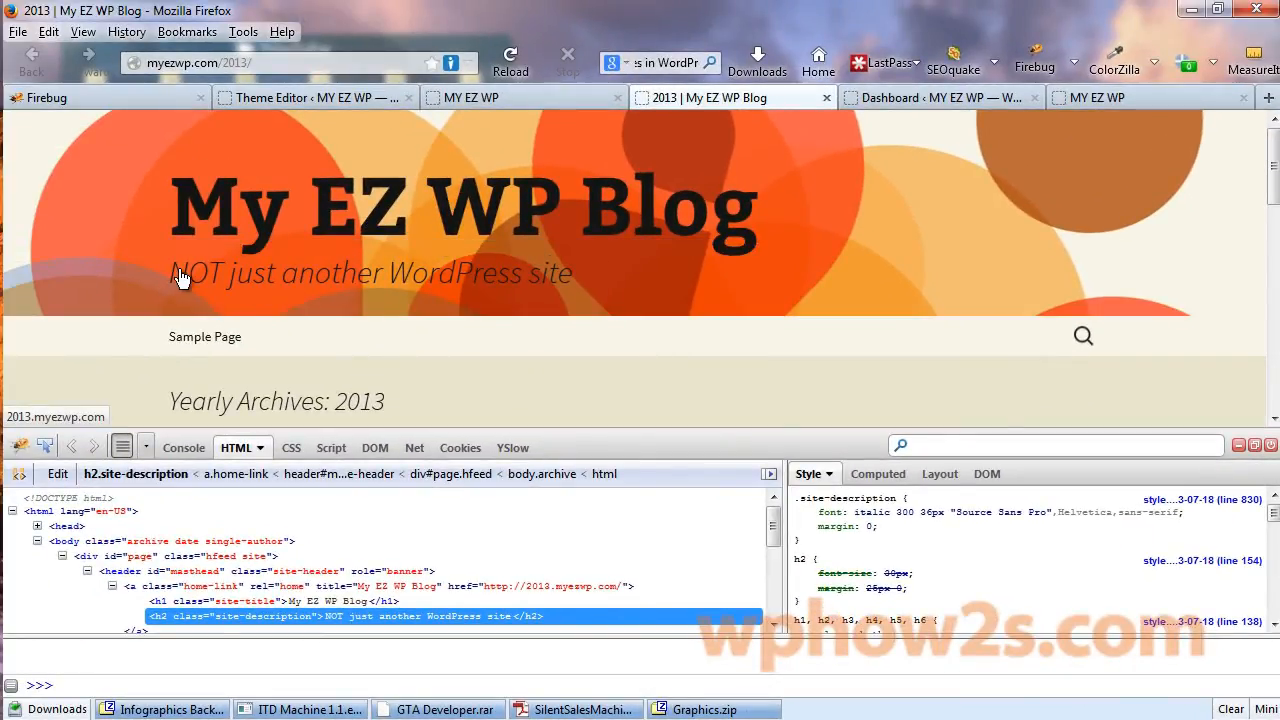
pyautogui.moveTo(128, 272)
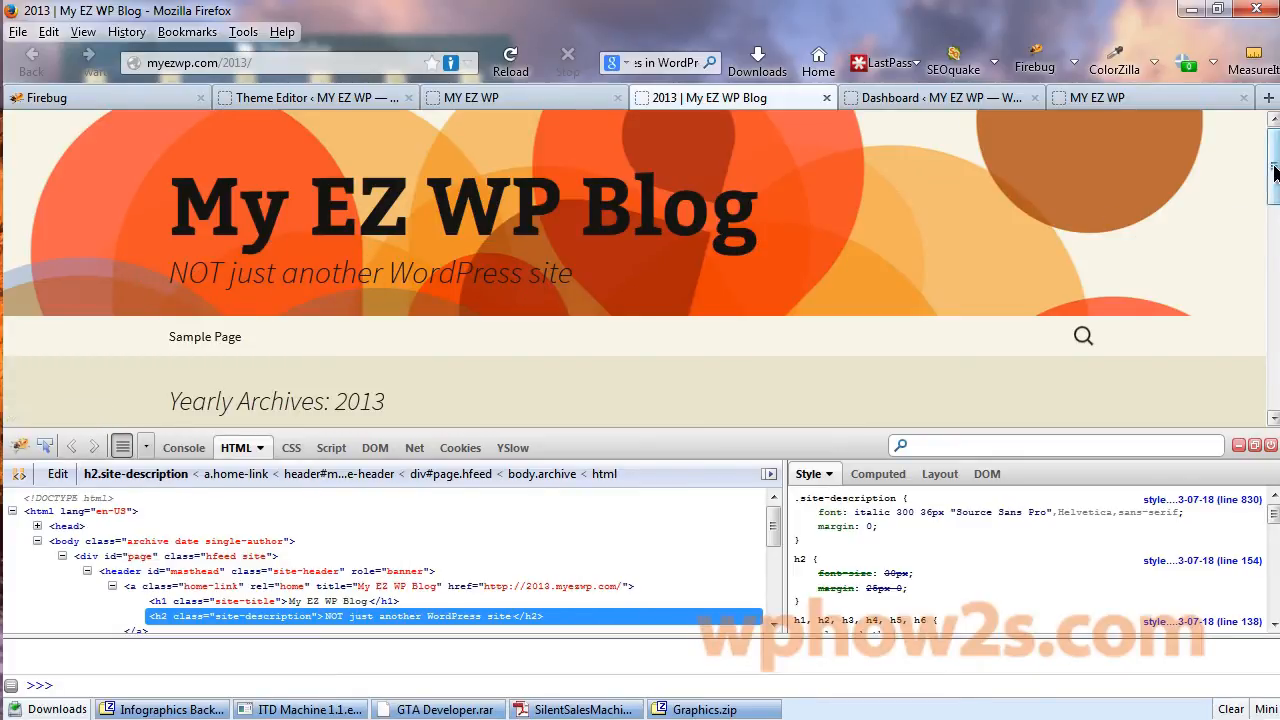
pyautogui.scroll(-3)
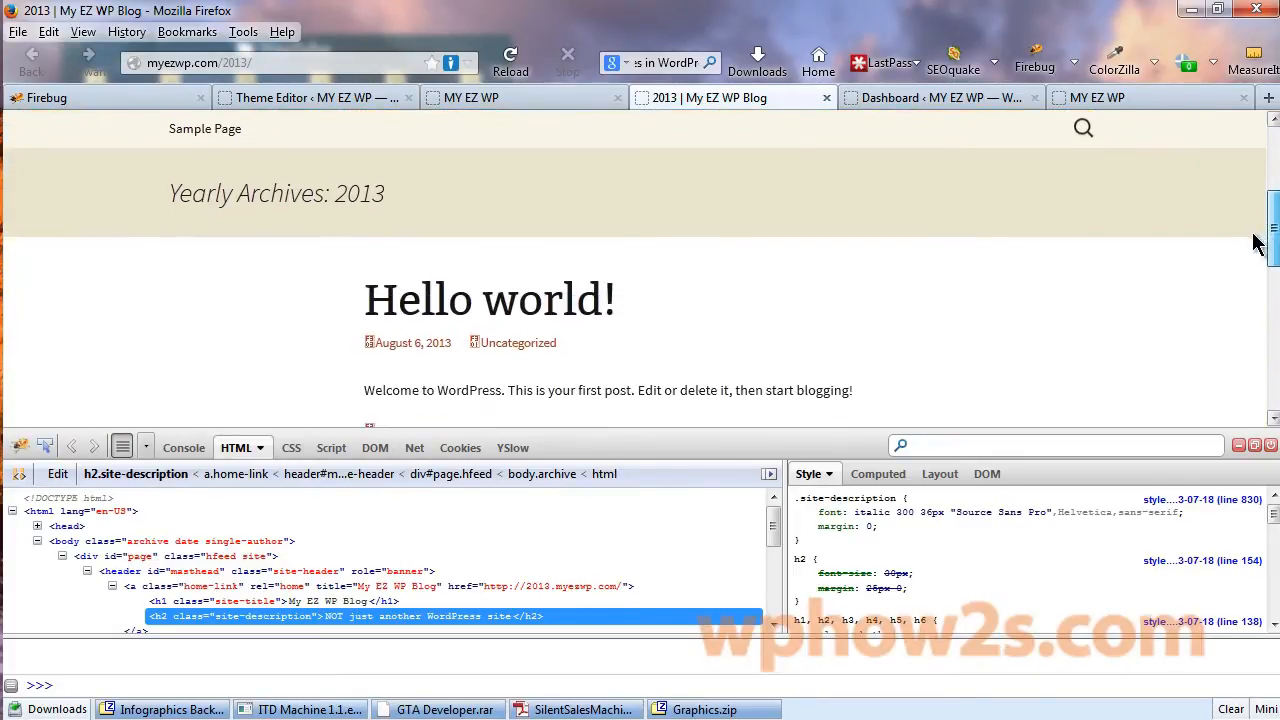
pyautogui.scroll(-3)
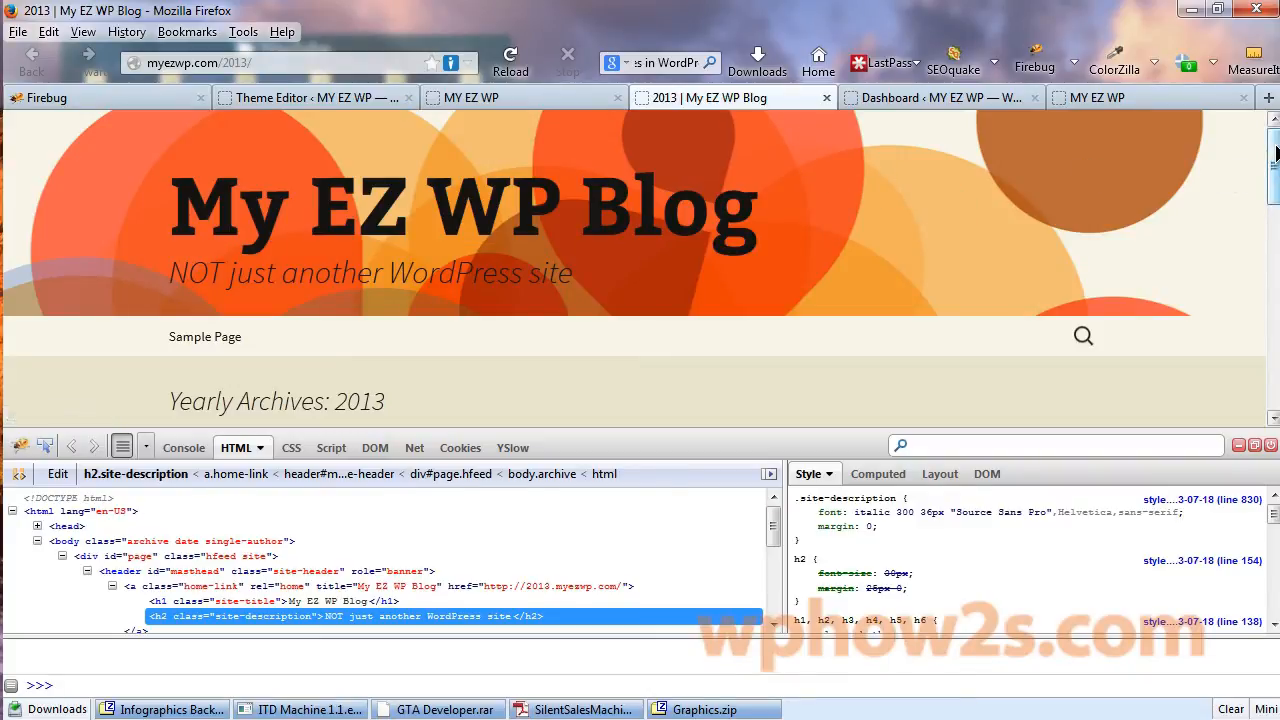
pyautogui.scroll(-3)
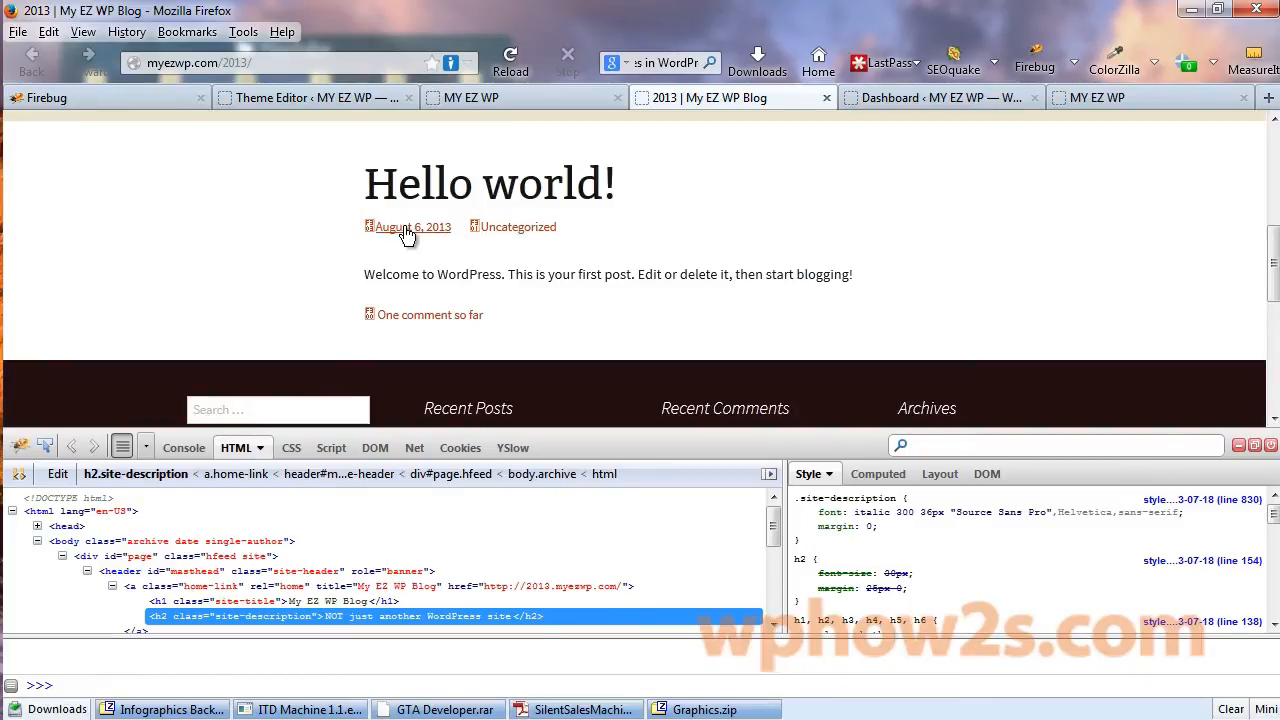
pyautogui.moveTo(516, 226)
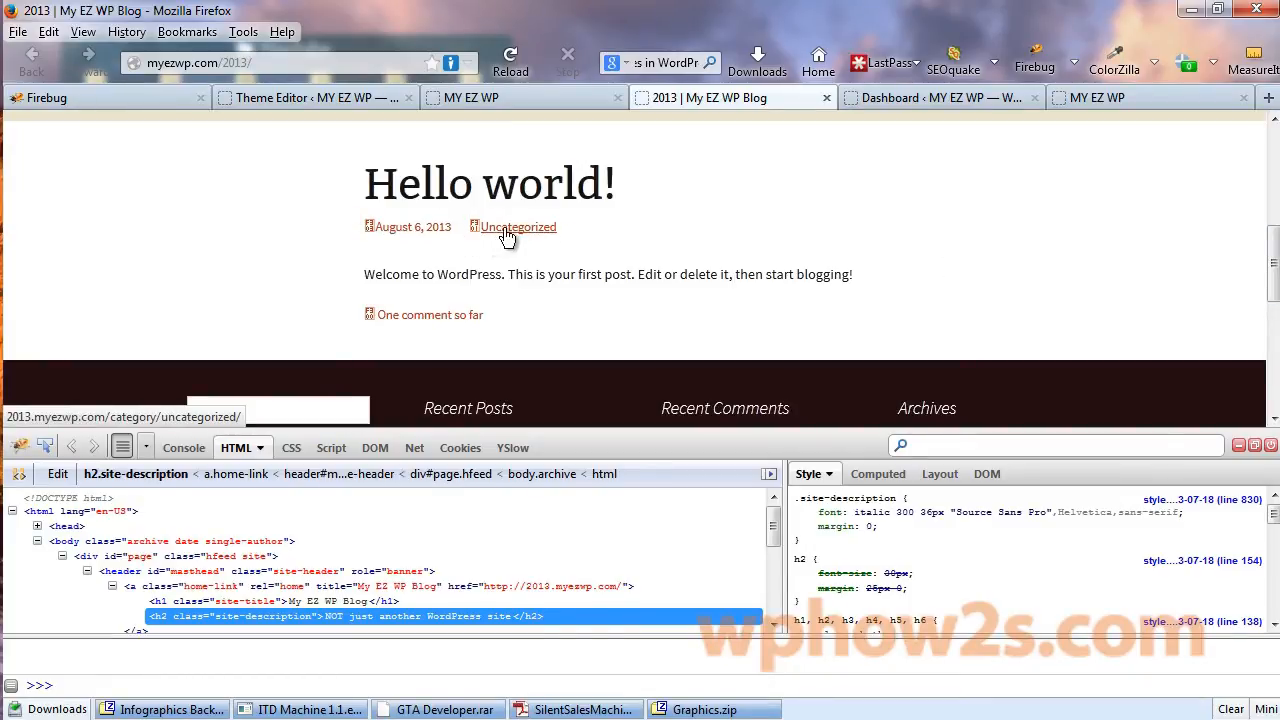
pyautogui.moveTo(600, 240)
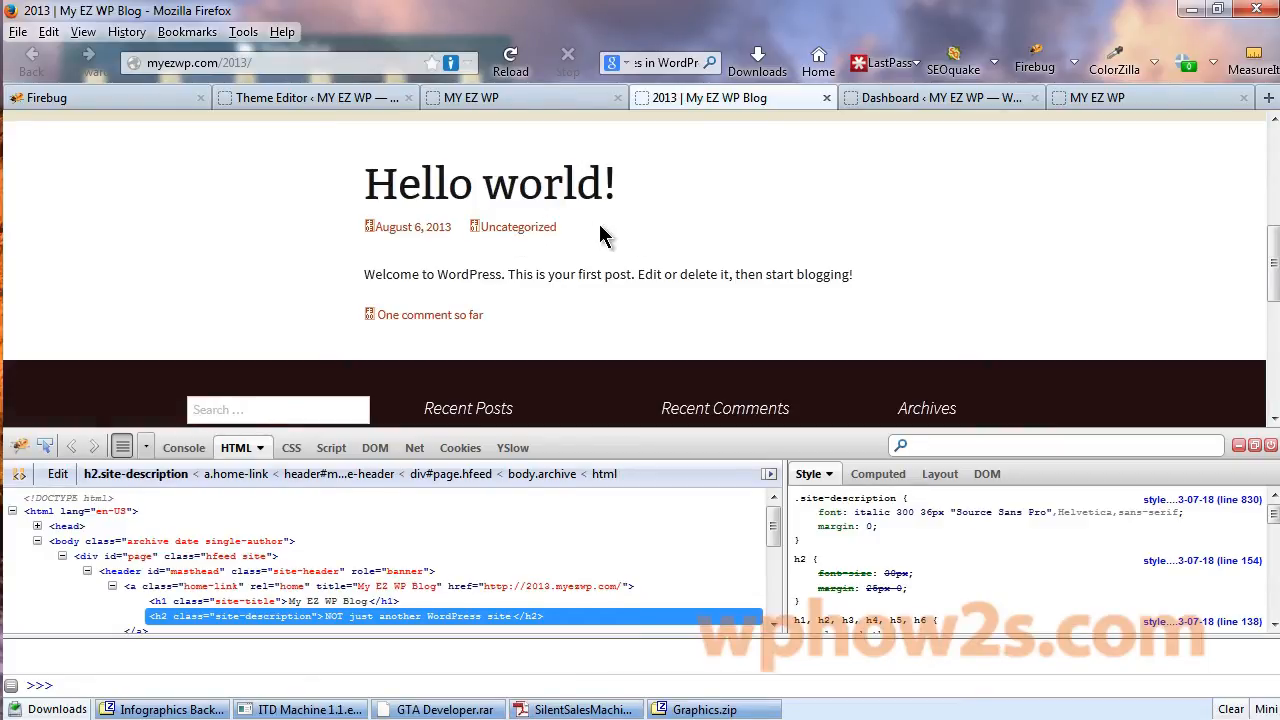
# Step: Inspect the post date line and add display: none to the .entry-meta rule
pyautogui.rightClick(600, 236)
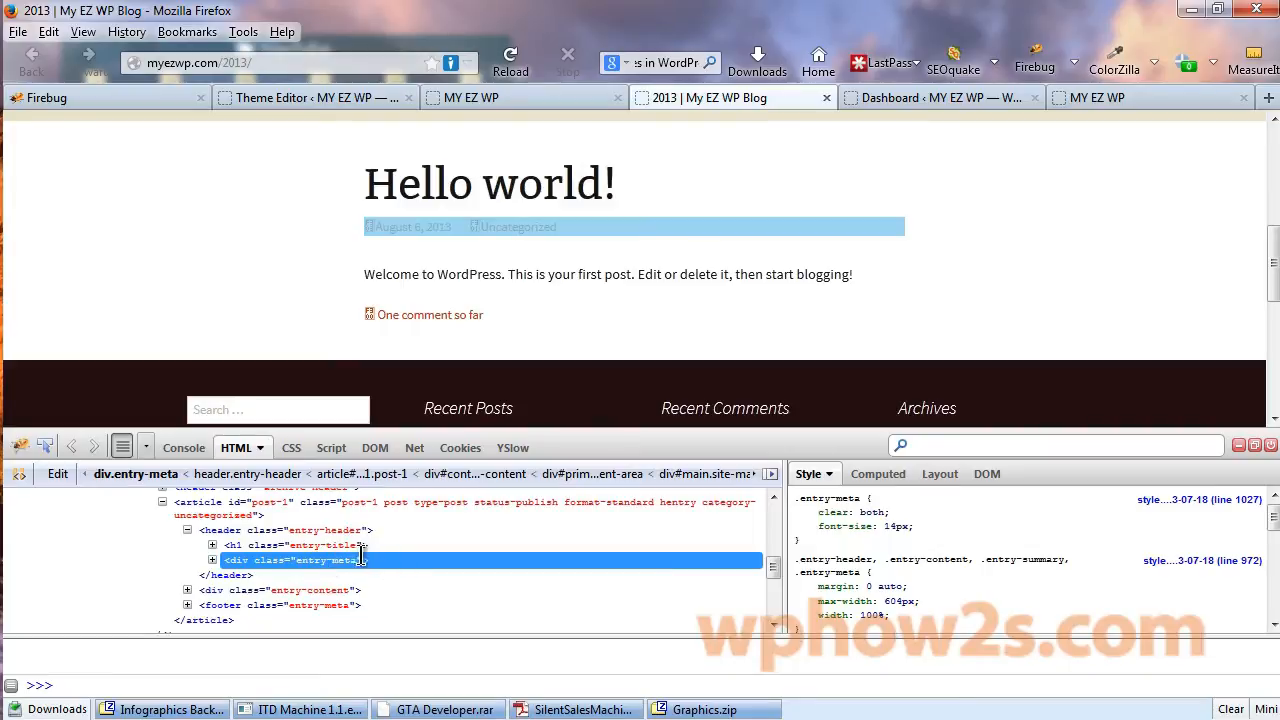
pyautogui.moveTo(484, 230)
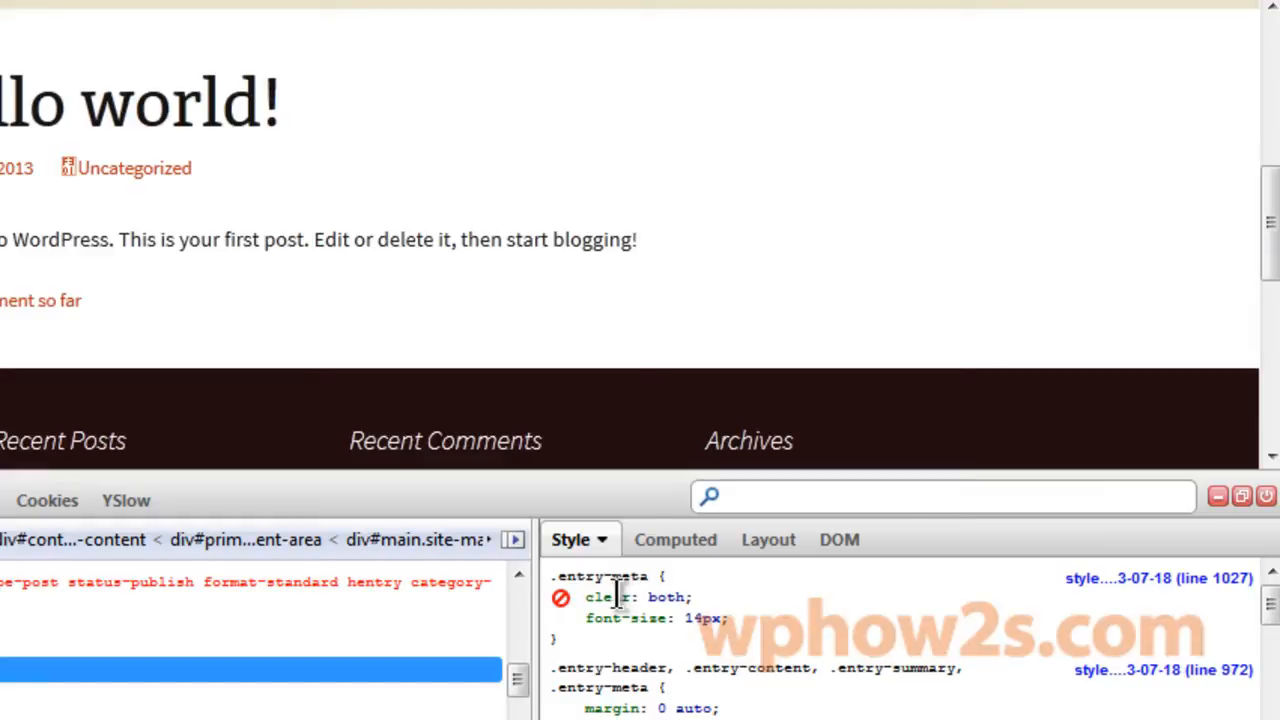
pyautogui.rightClick(600, 596)
pyautogui.write('display')
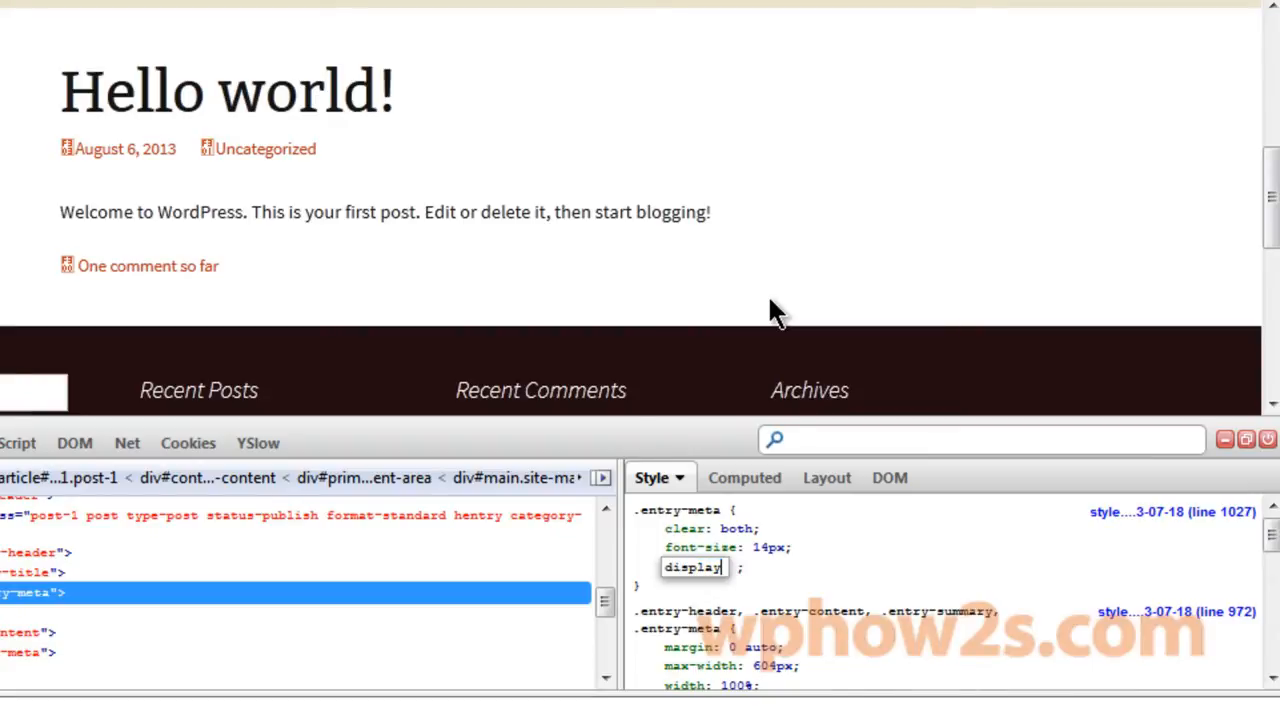
pyautogui.write('none')
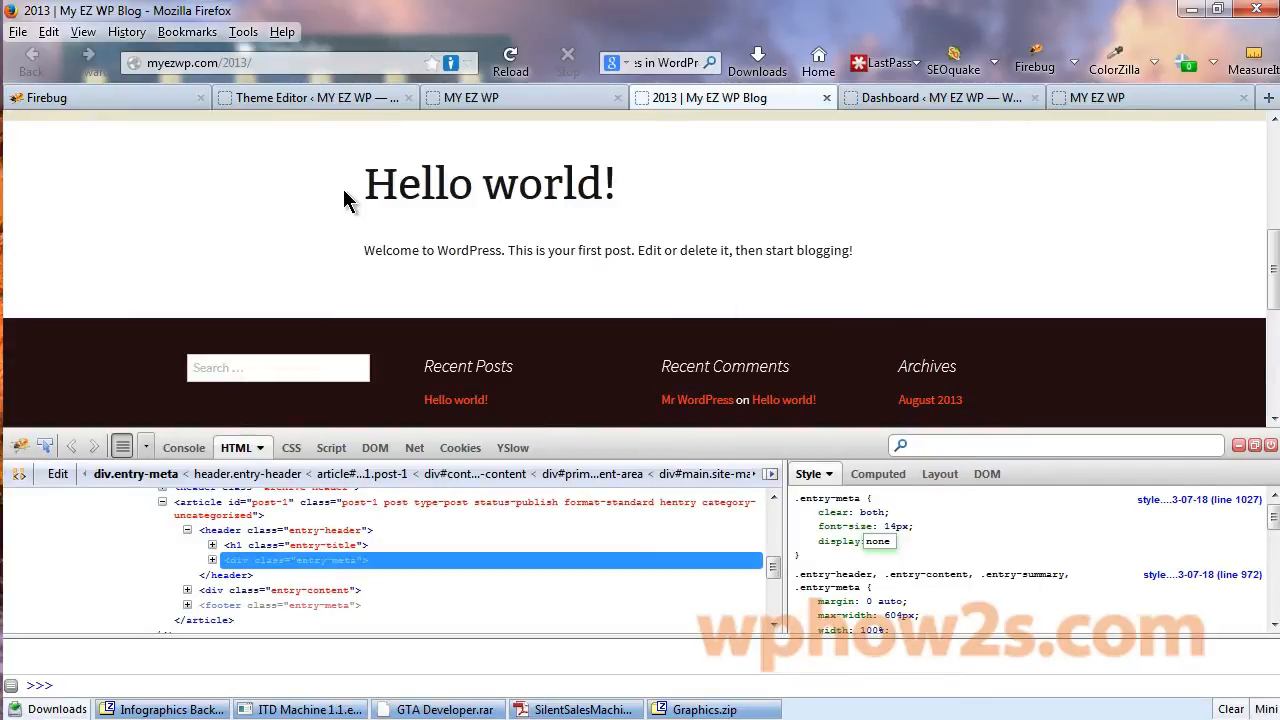
pyautogui.moveTo(884, 304)
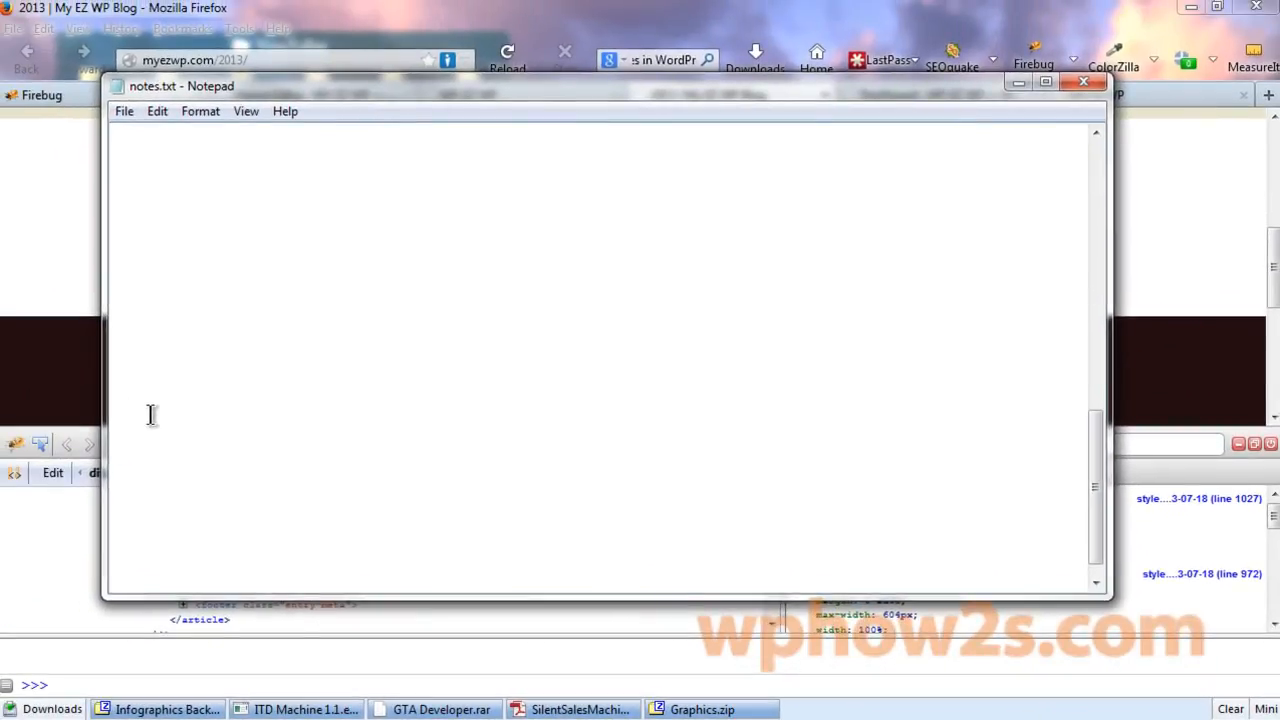
# Step: Paste the .entry-meta display: none rule into notes.txt and minimize Notepad
pyautogui.rightClick(152, 414)
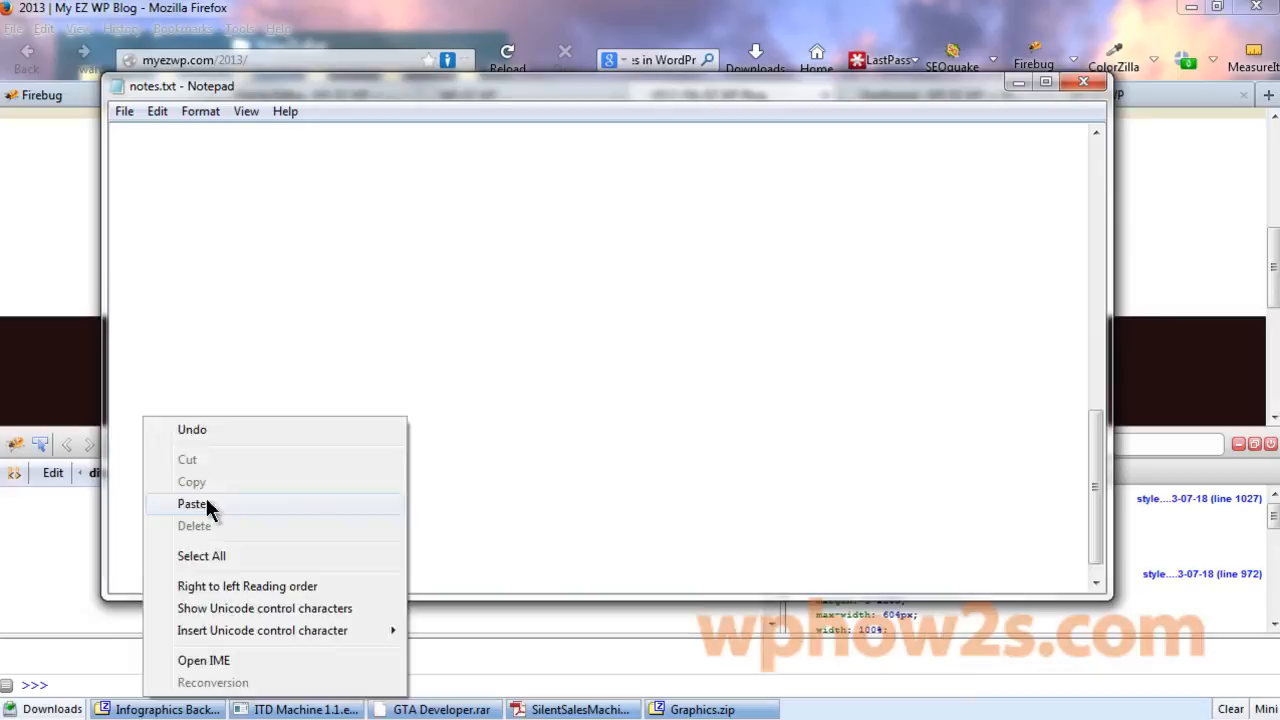
pyautogui.click(192, 504)
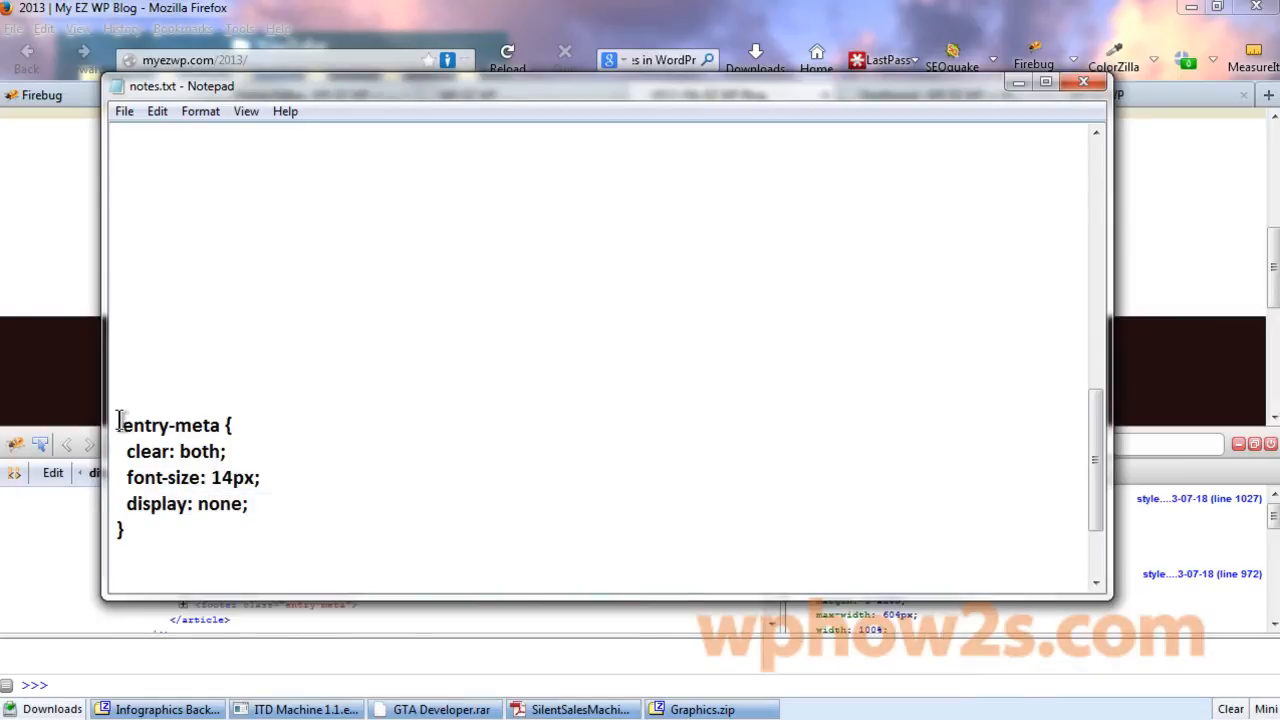
pyautogui.click(226, 452)
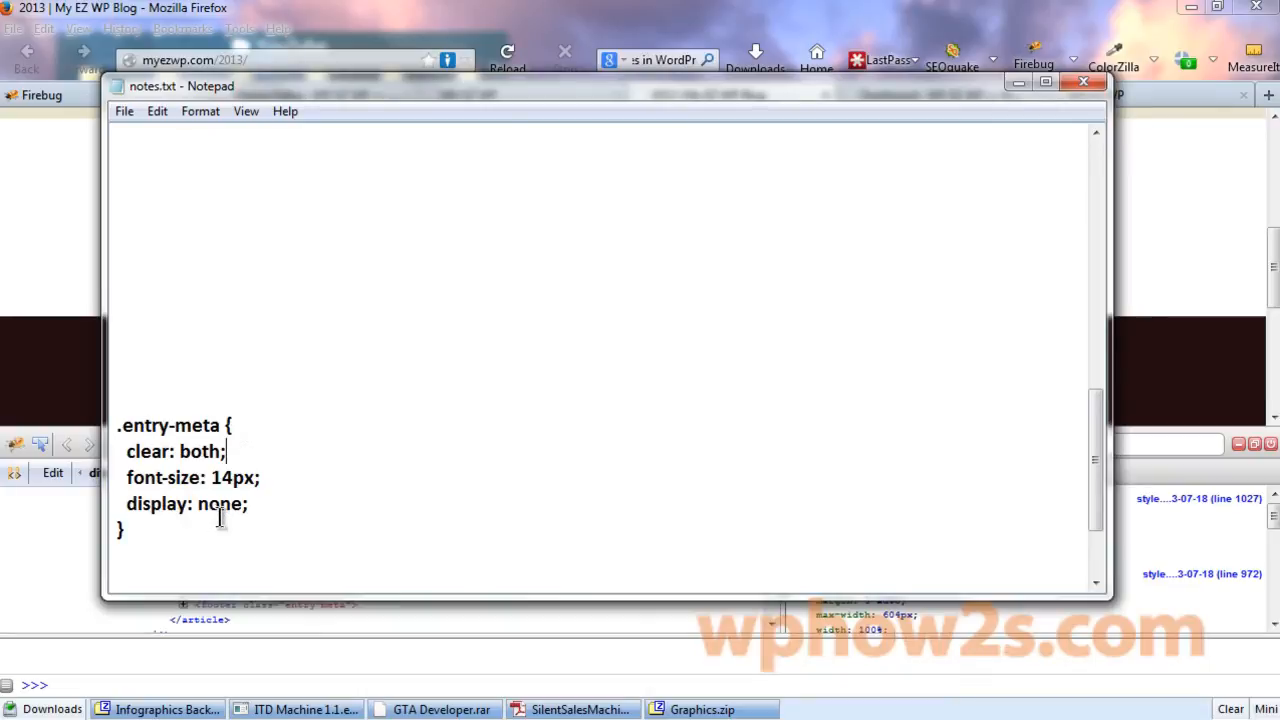
pyautogui.moveTo(322, 448)
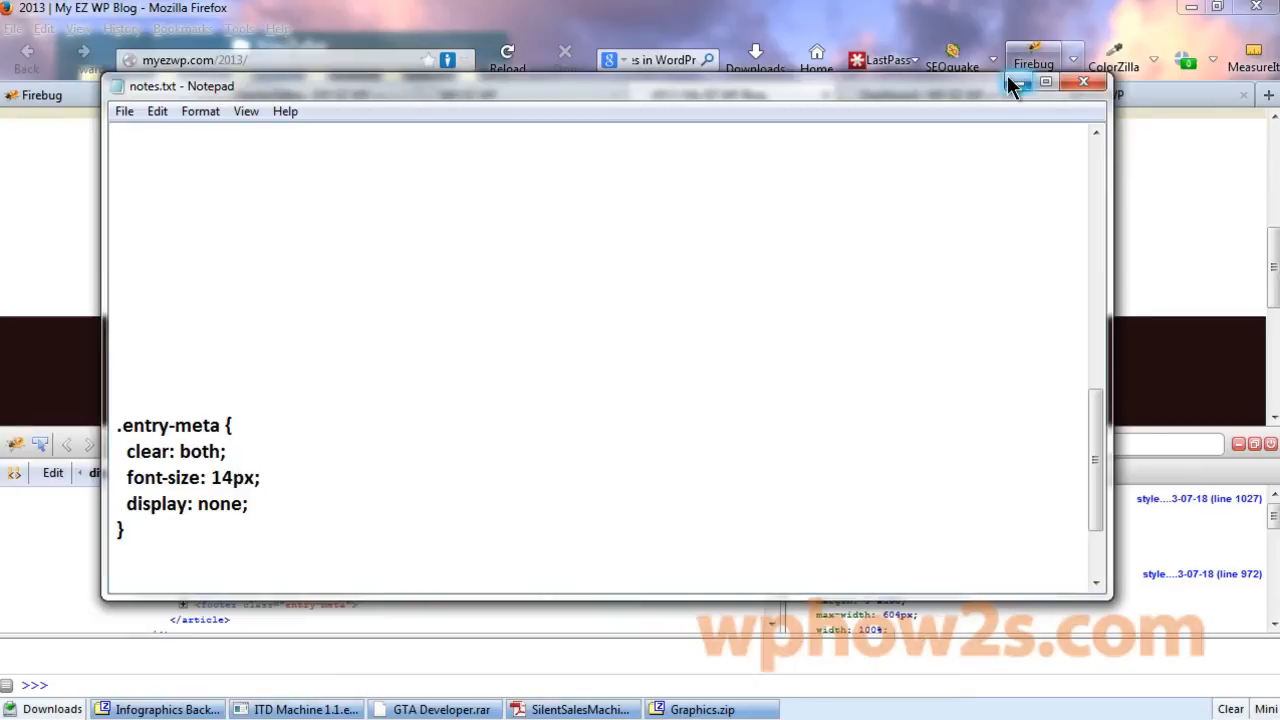
pyautogui.click(1082, 82)
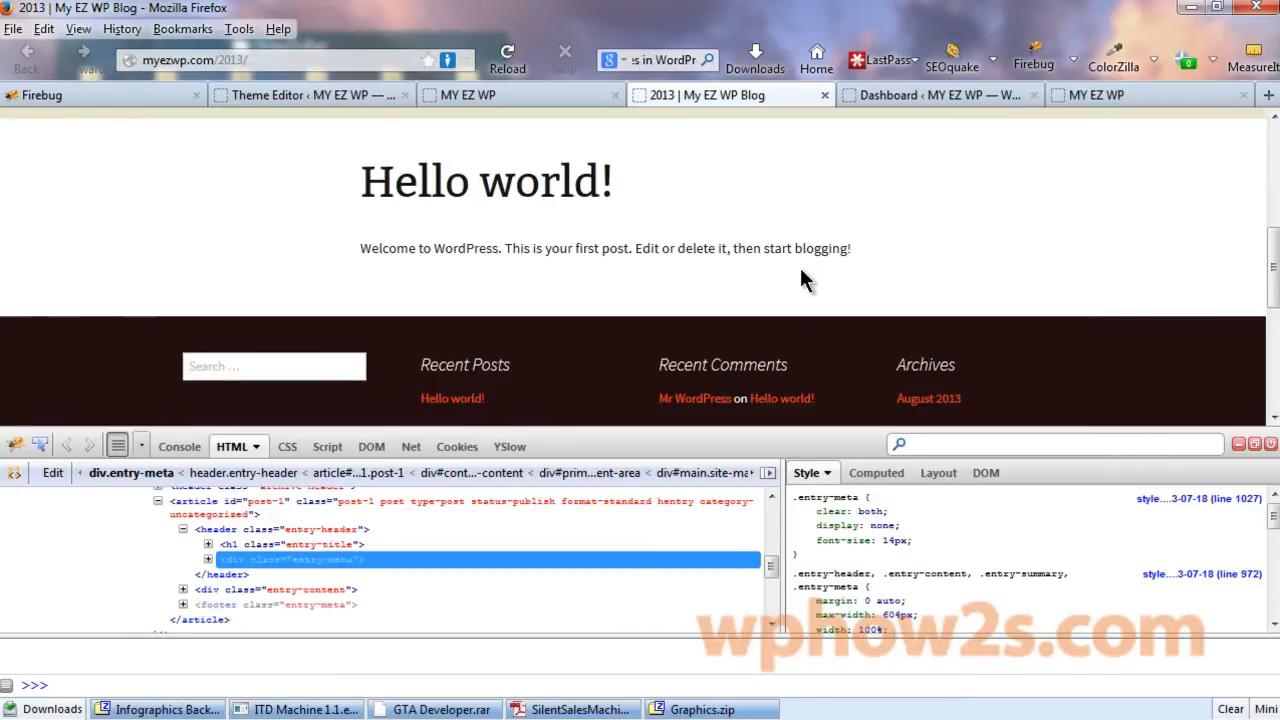
pyautogui.moveTo(98, 370)
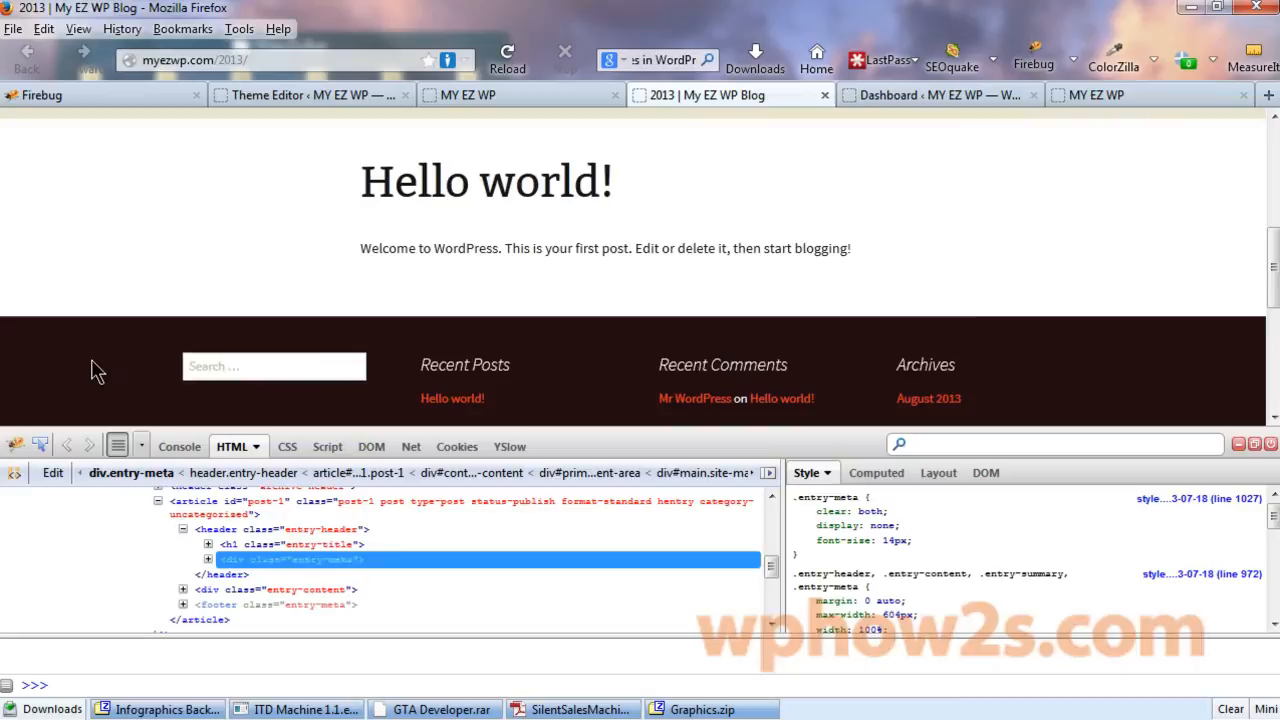
pyautogui.moveTo(82, 362)
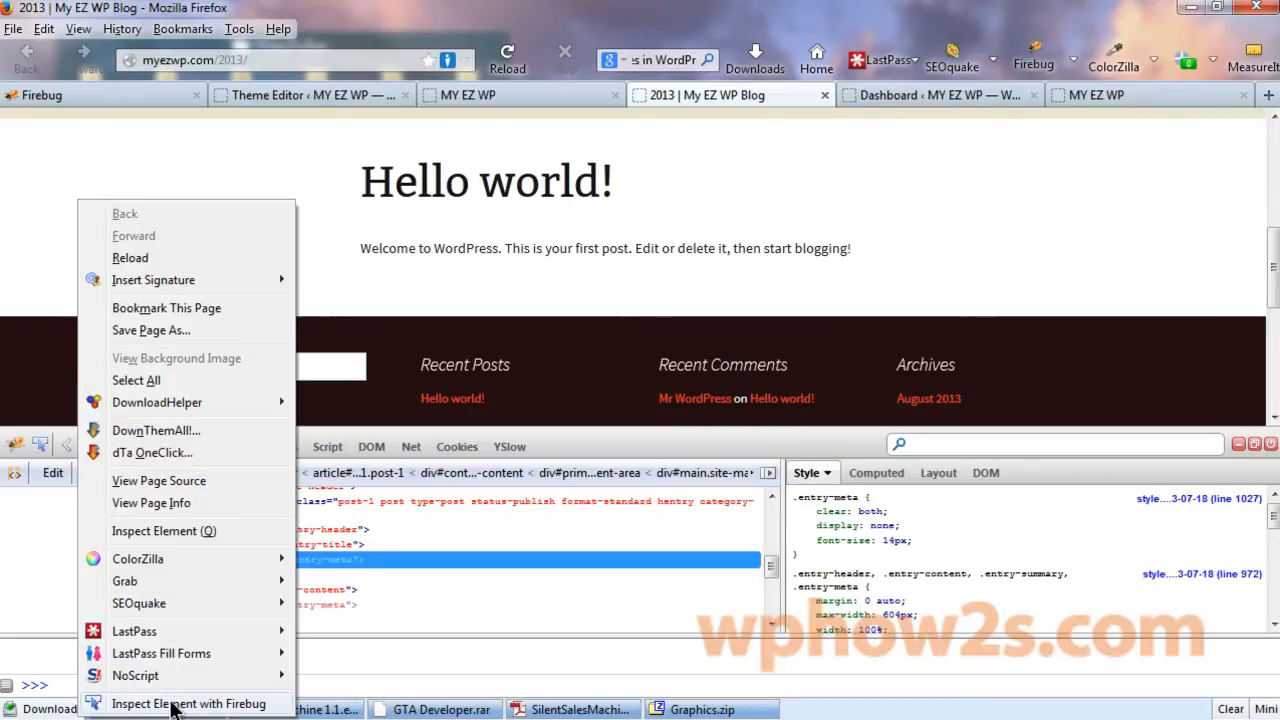
# Step: Inspect the footer and change its background-color from #220E10 to orange #AD2704
pyautogui.click(188, 704)
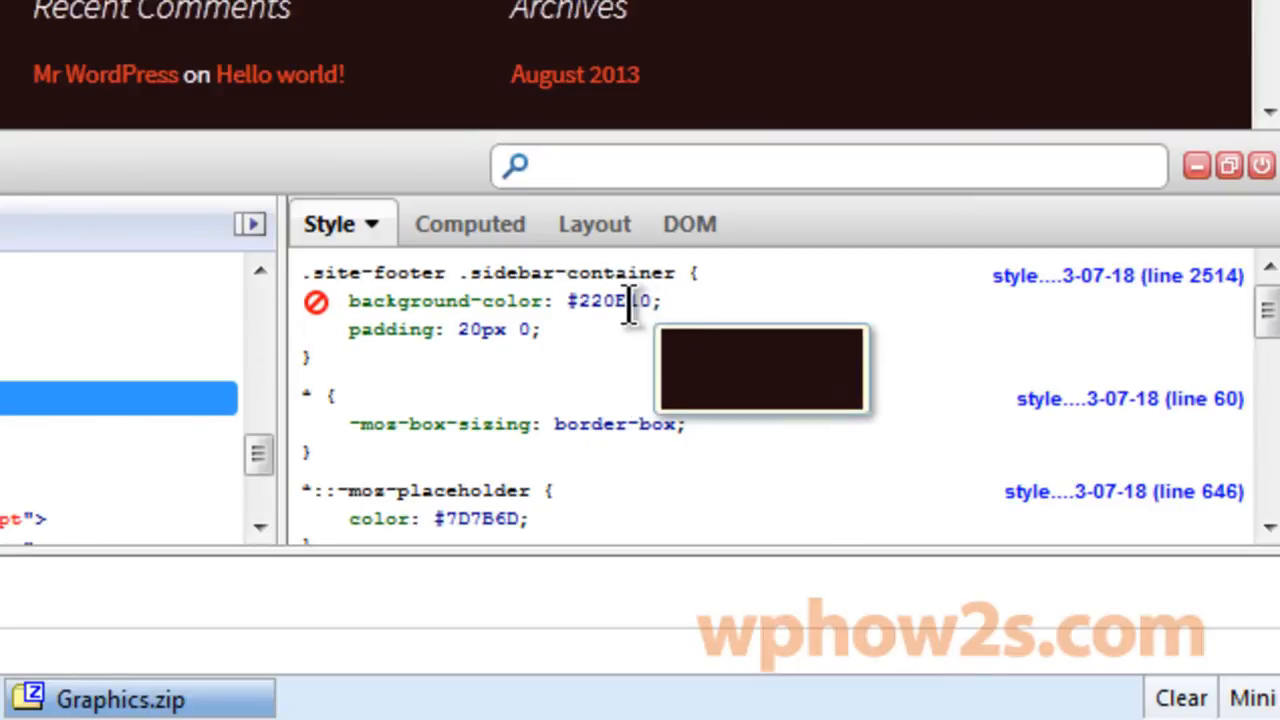
pyautogui.doubleClick(610, 300)
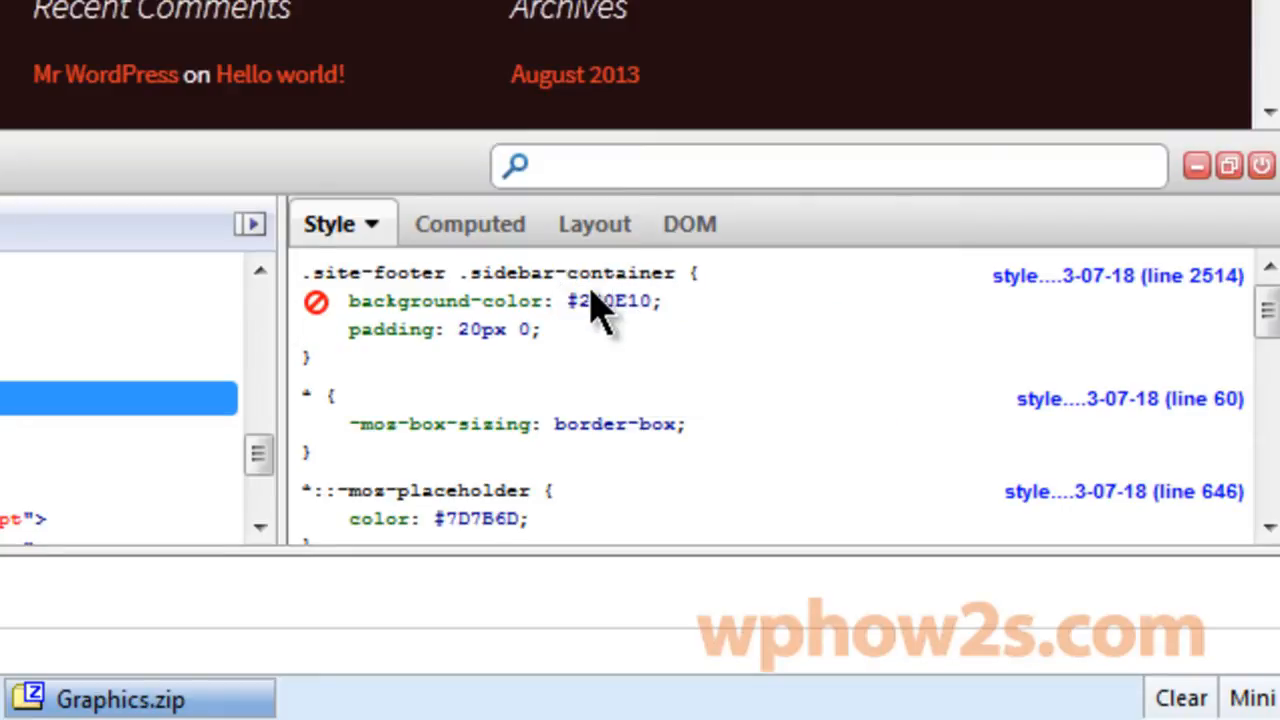
pyautogui.doubleClick(612, 300)
pyautogui.write('#AD2706')
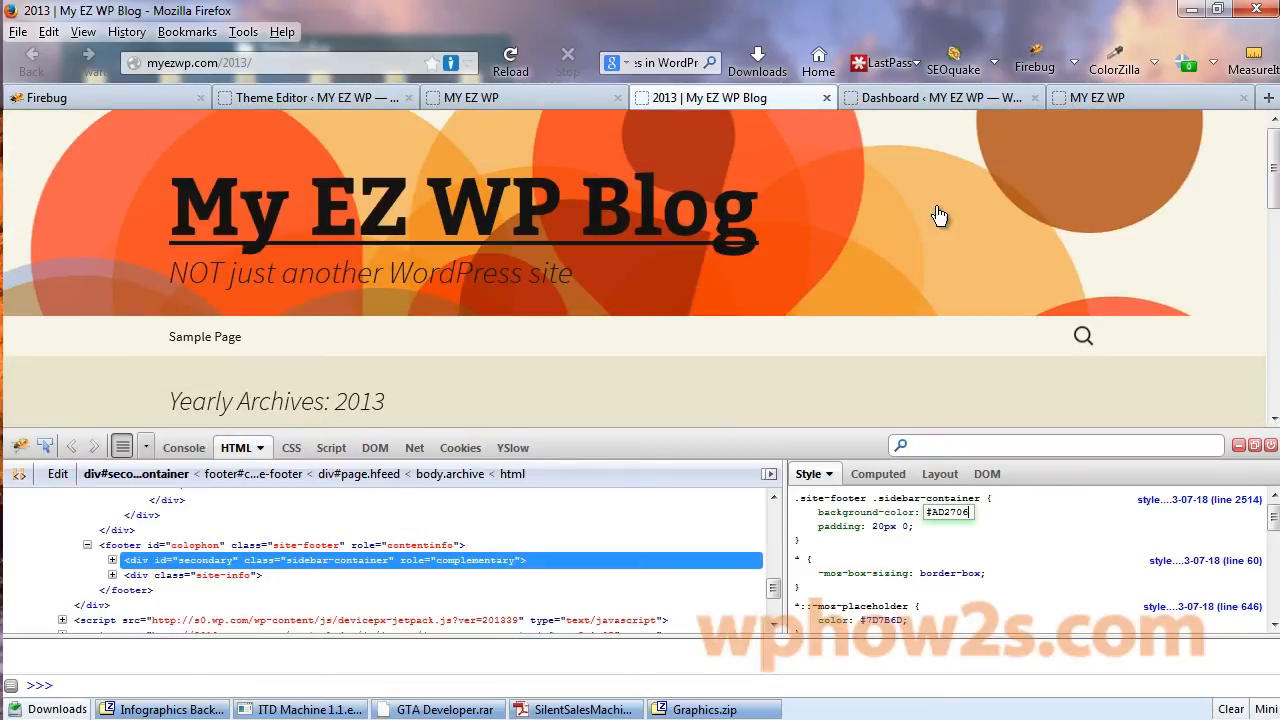
pyautogui.scroll(-3)
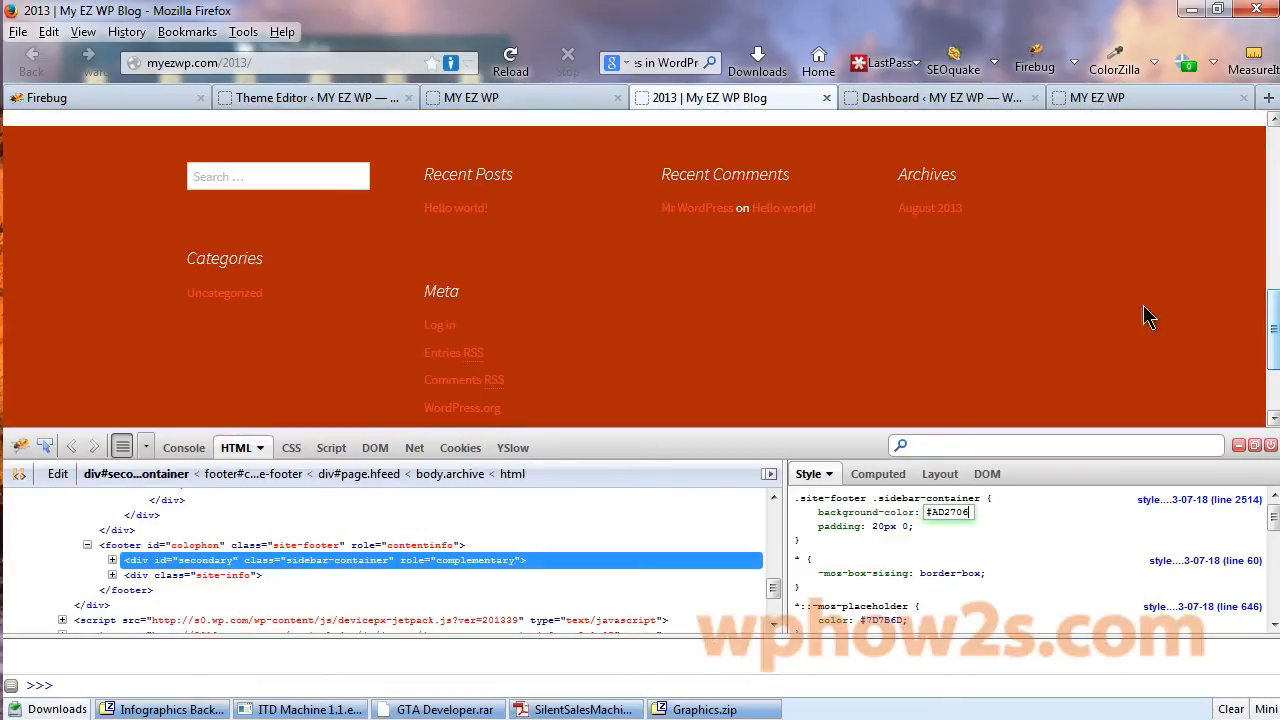
pyautogui.moveTo(456, 212)
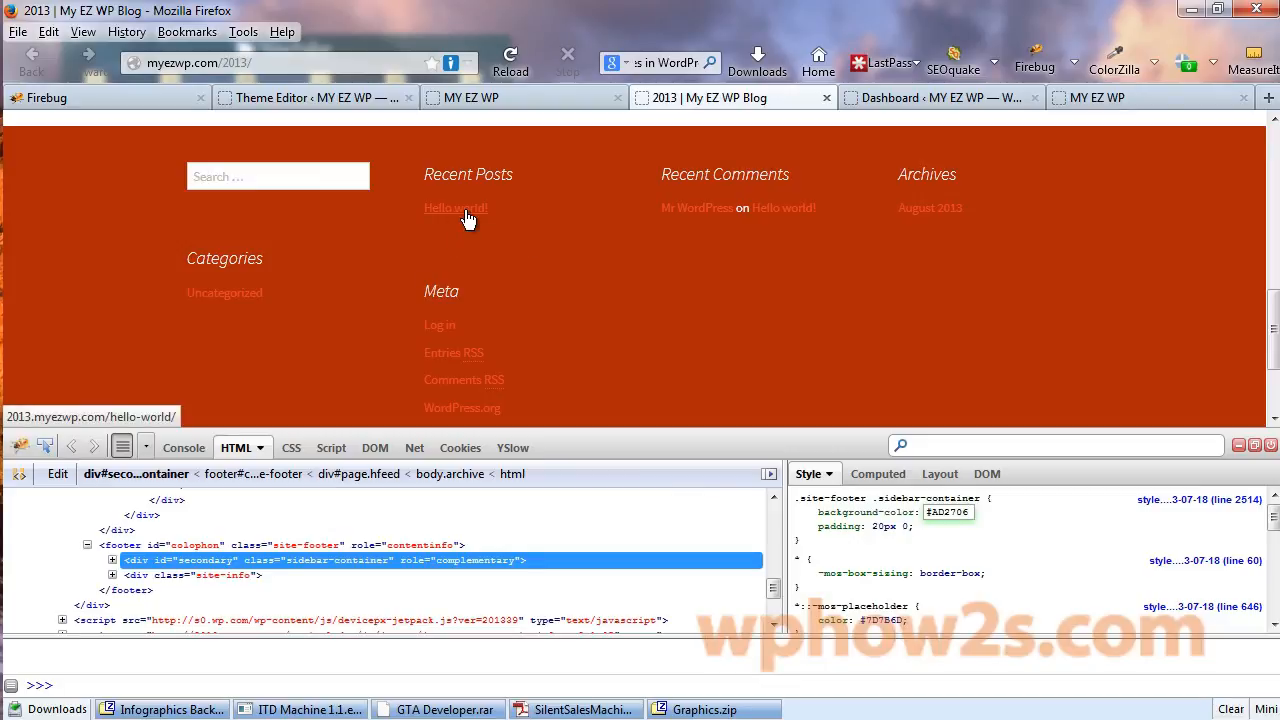
pyautogui.moveTo(588, 270)
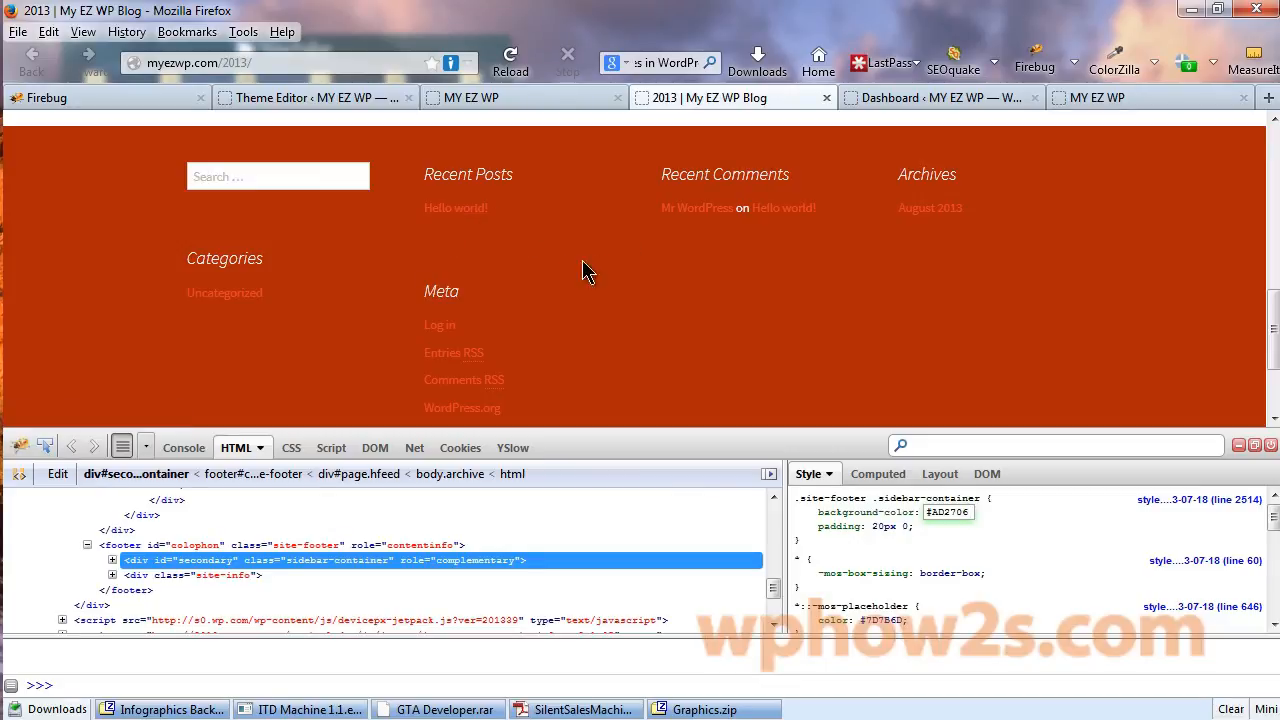
pyautogui.moveTo(456, 210)
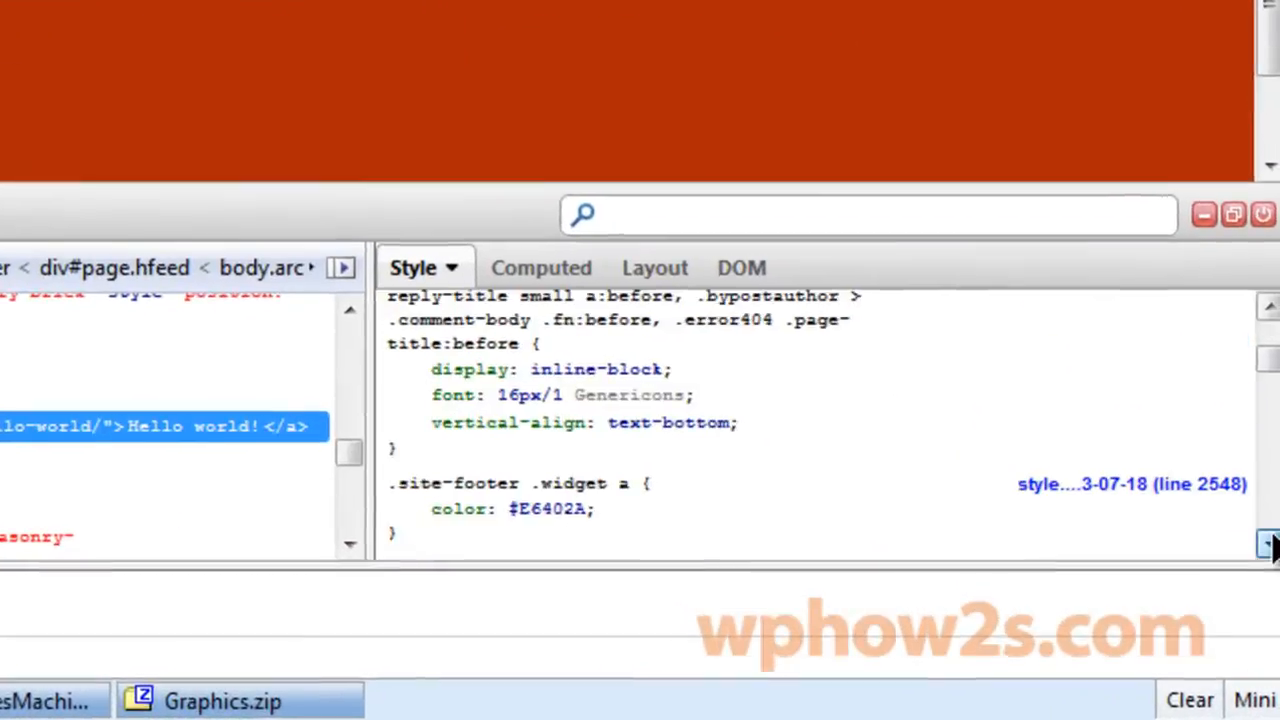
# Step: Change the .site-footer .widget a link color from #E6402A to a yellow hex value
pyautogui.scroll(-3)
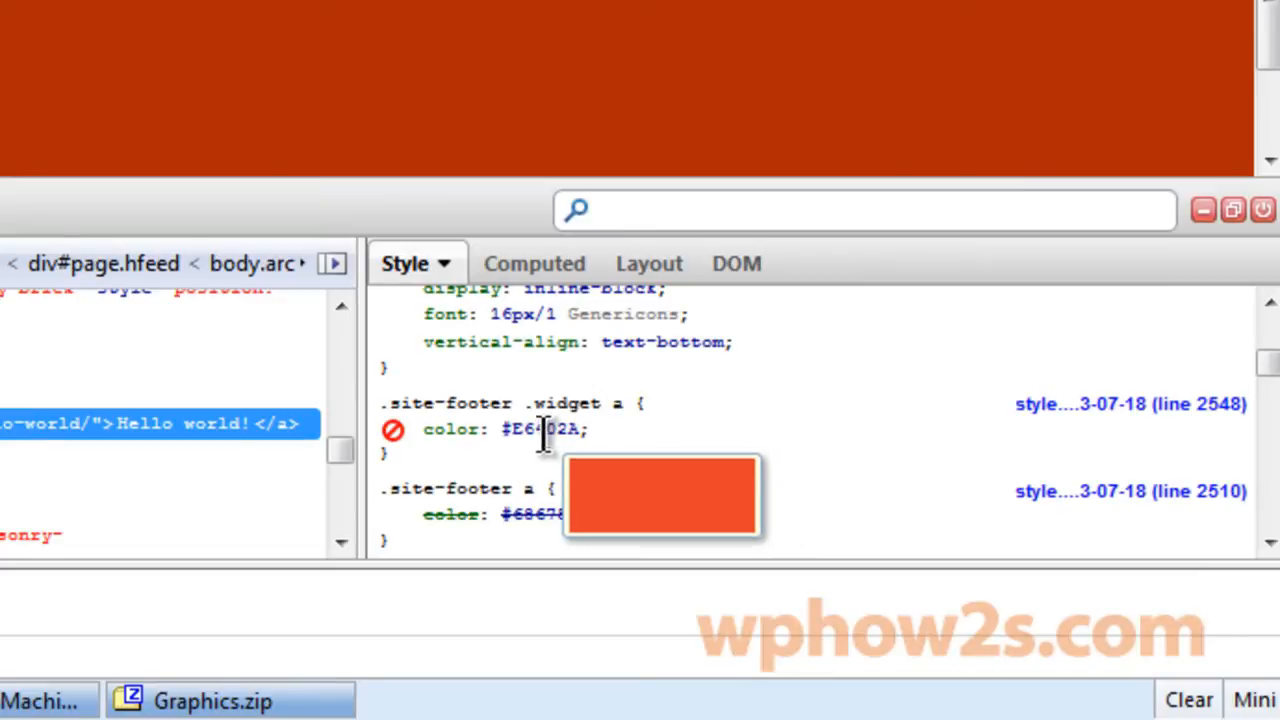
pyautogui.doubleClick(544, 428)
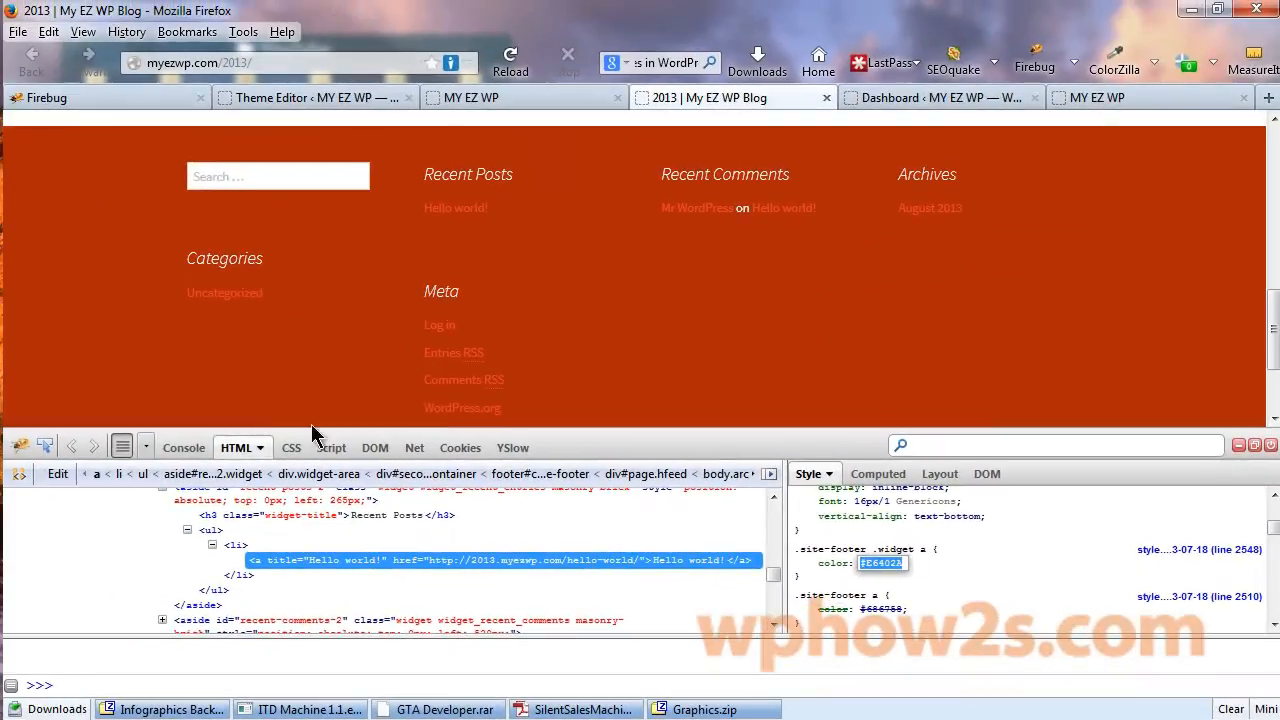
pyautogui.moveTo(876, 590)
pyautogui.write('#fff33f')
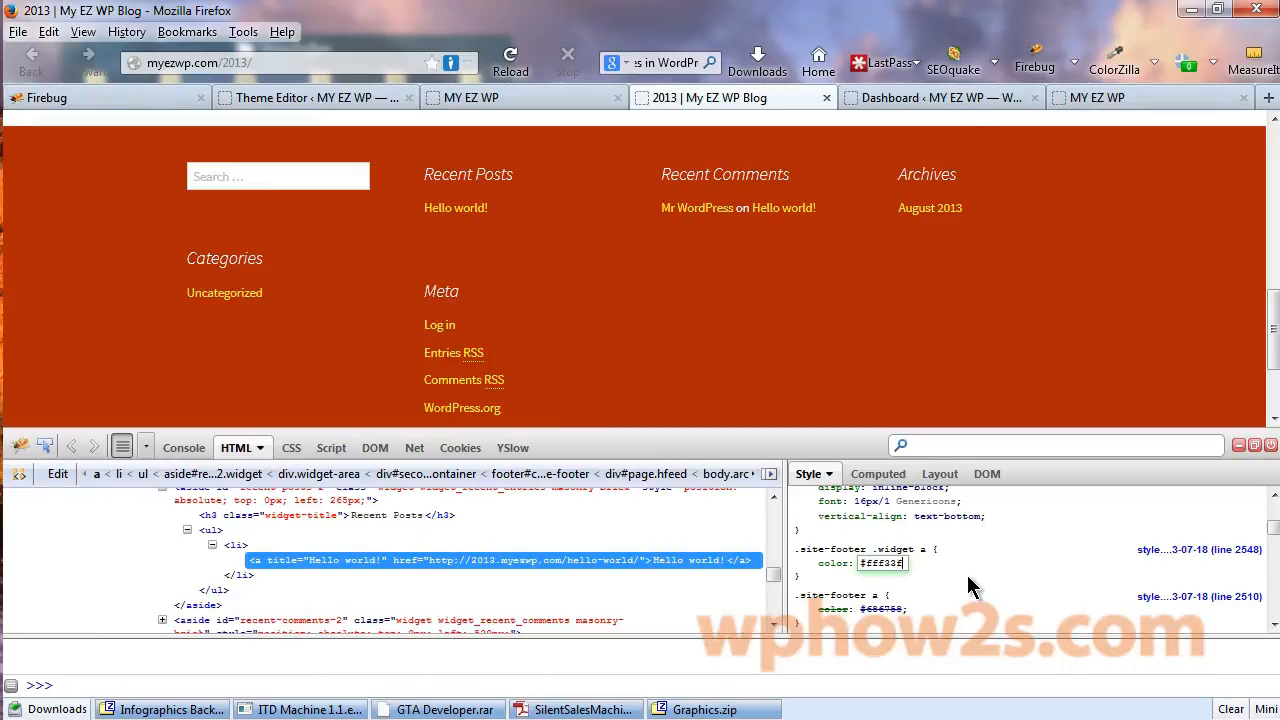
pyautogui.moveTo(944, 472)
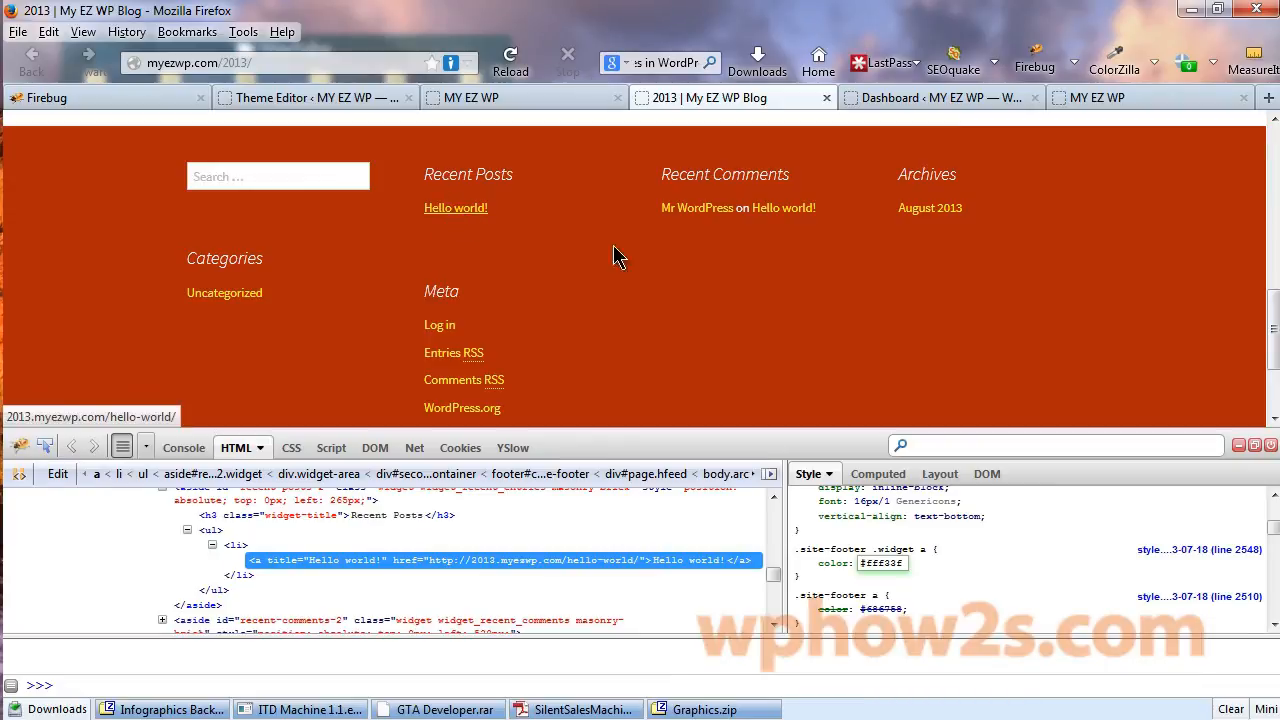
pyautogui.scroll(3)
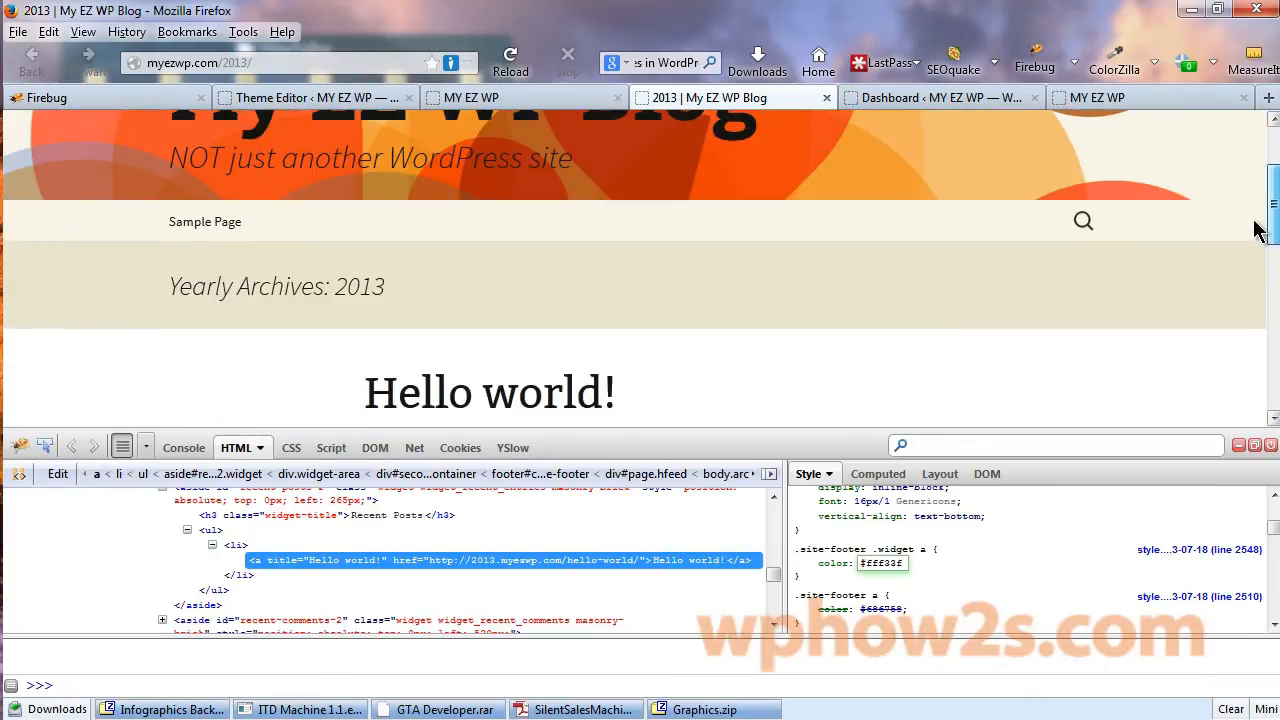
pyautogui.scroll(-3)
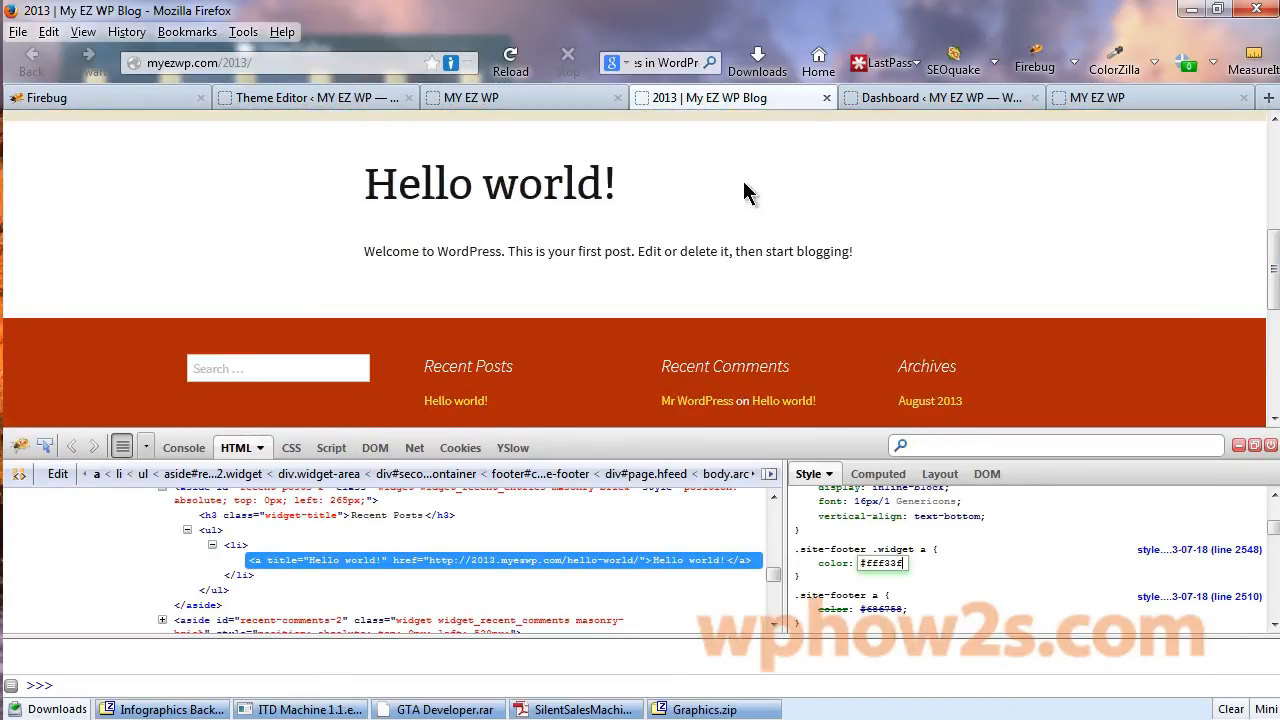
pyautogui.scroll(-3)
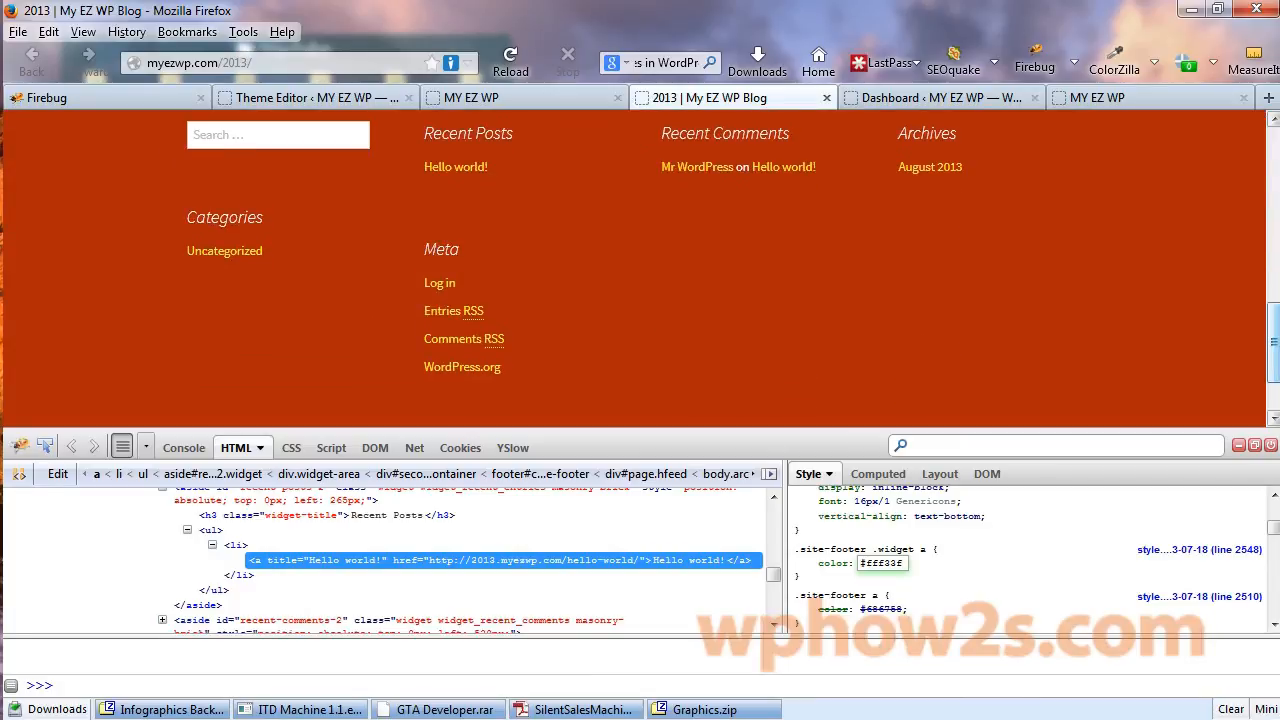
pyautogui.click(882, 564)
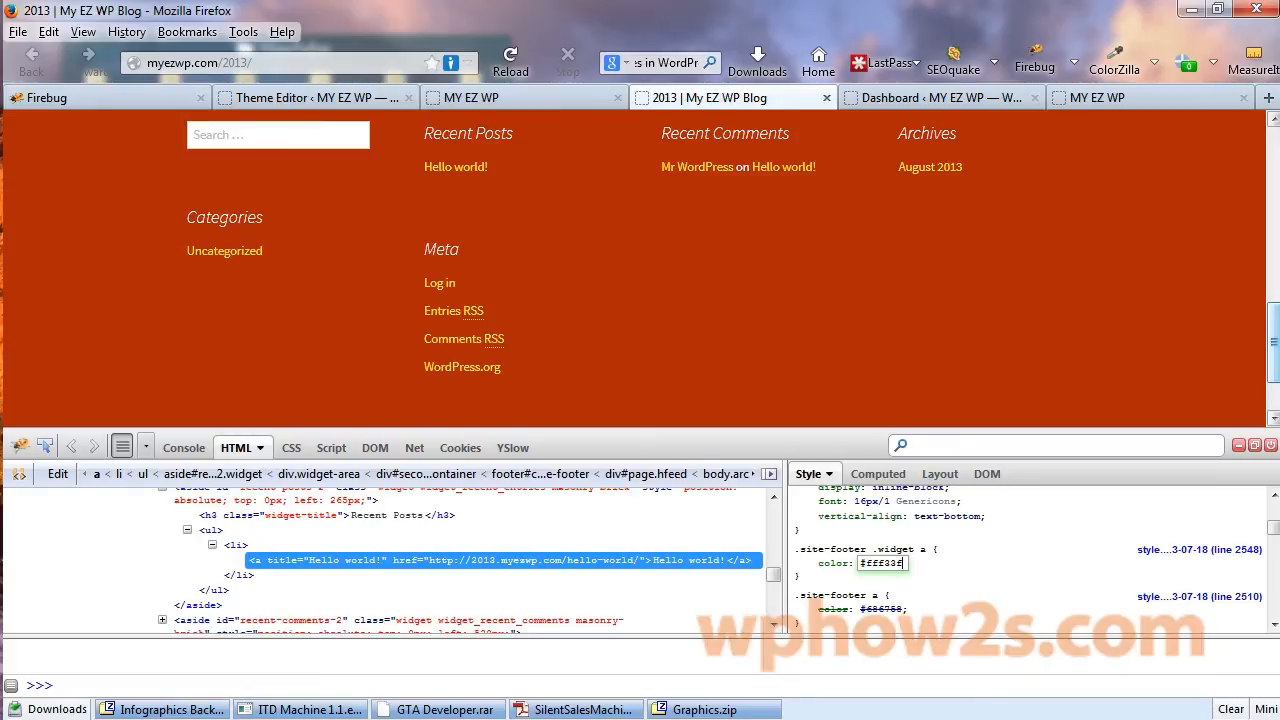
pyautogui.moveTo(860, 270)
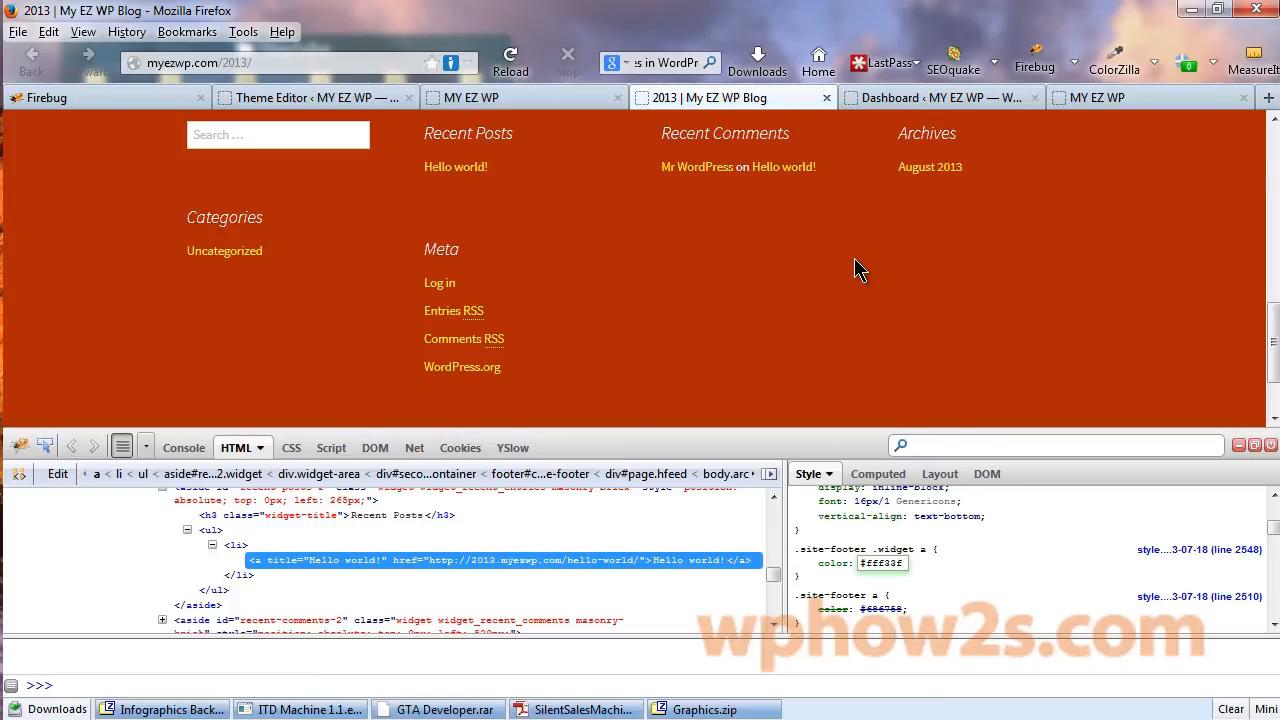
pyautogui.click(882, 564)
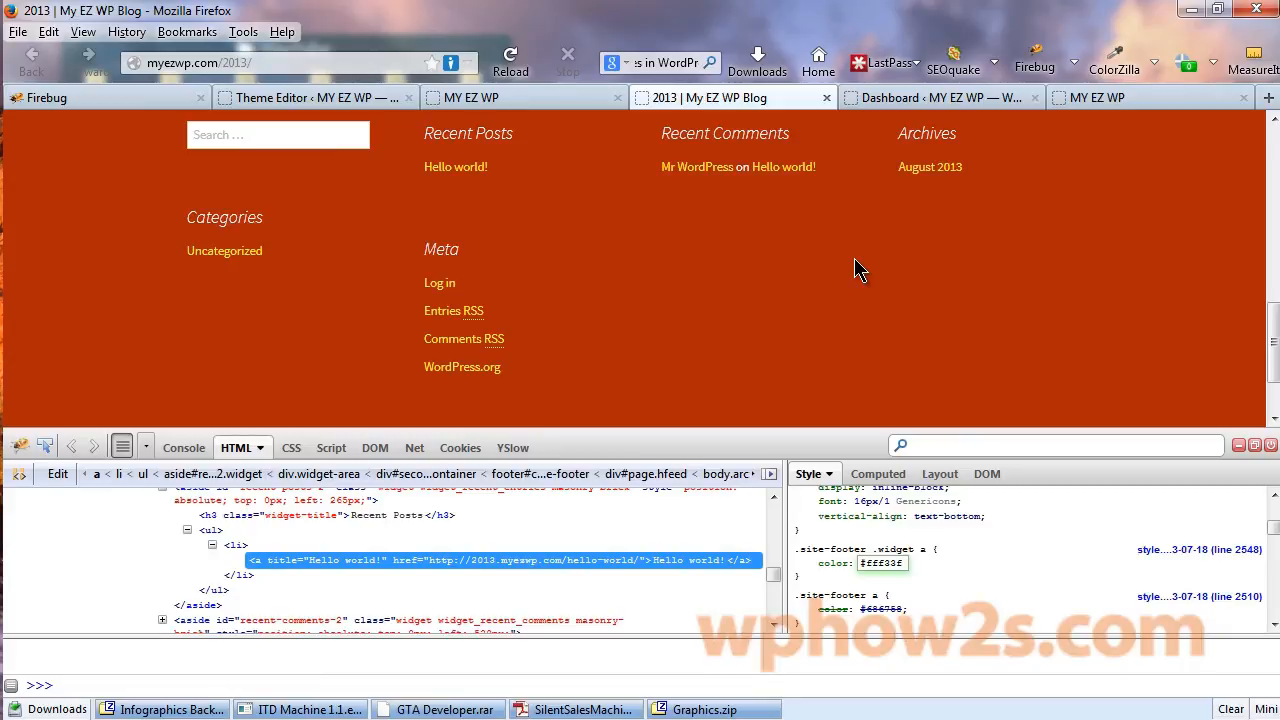
pyautogui.click(880, 564)
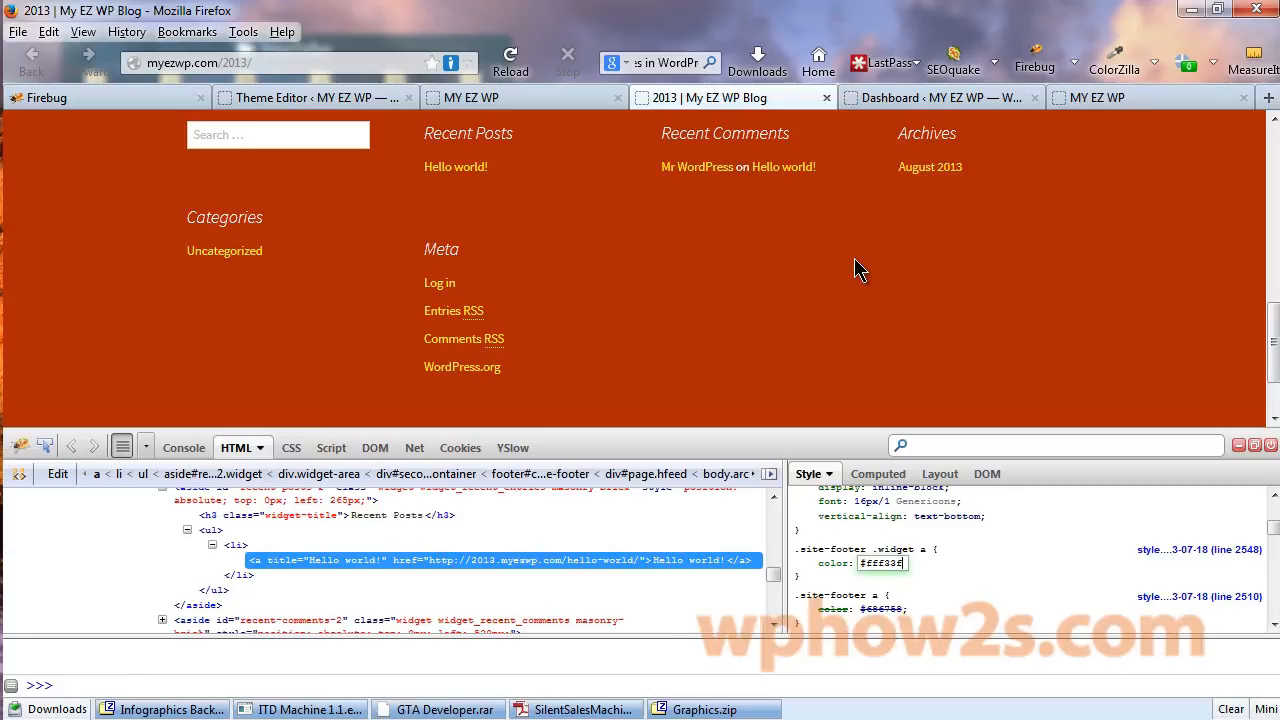